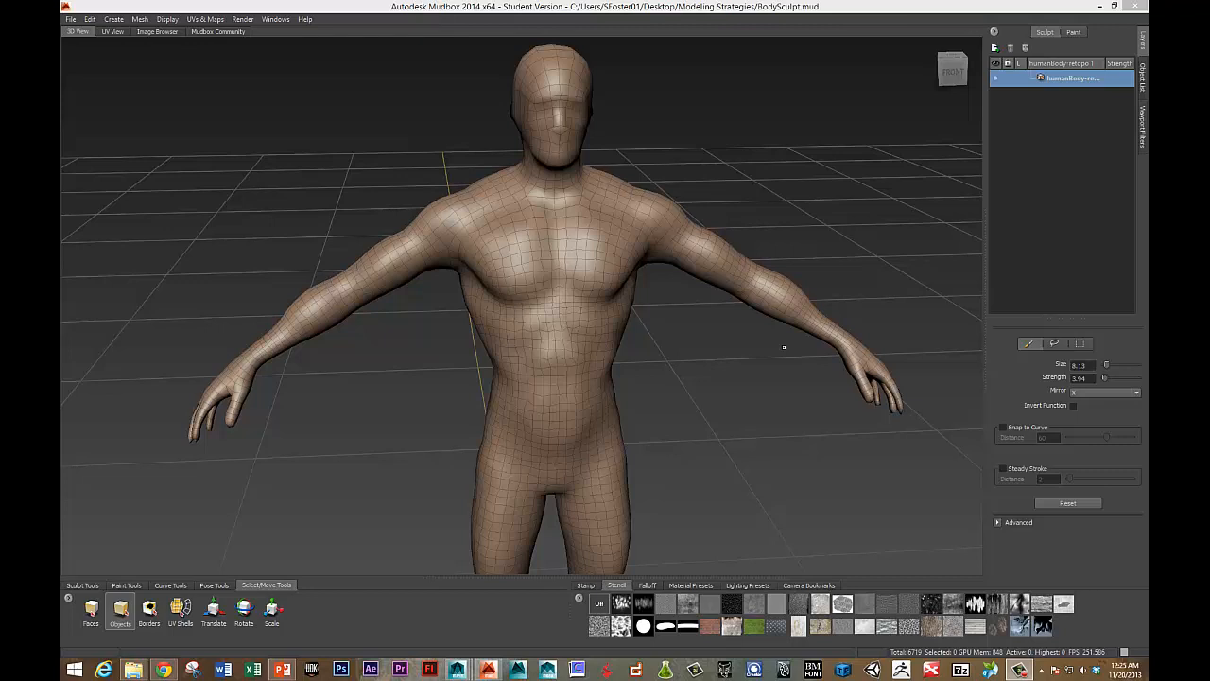
pyautogui.moveTo(590, 287)
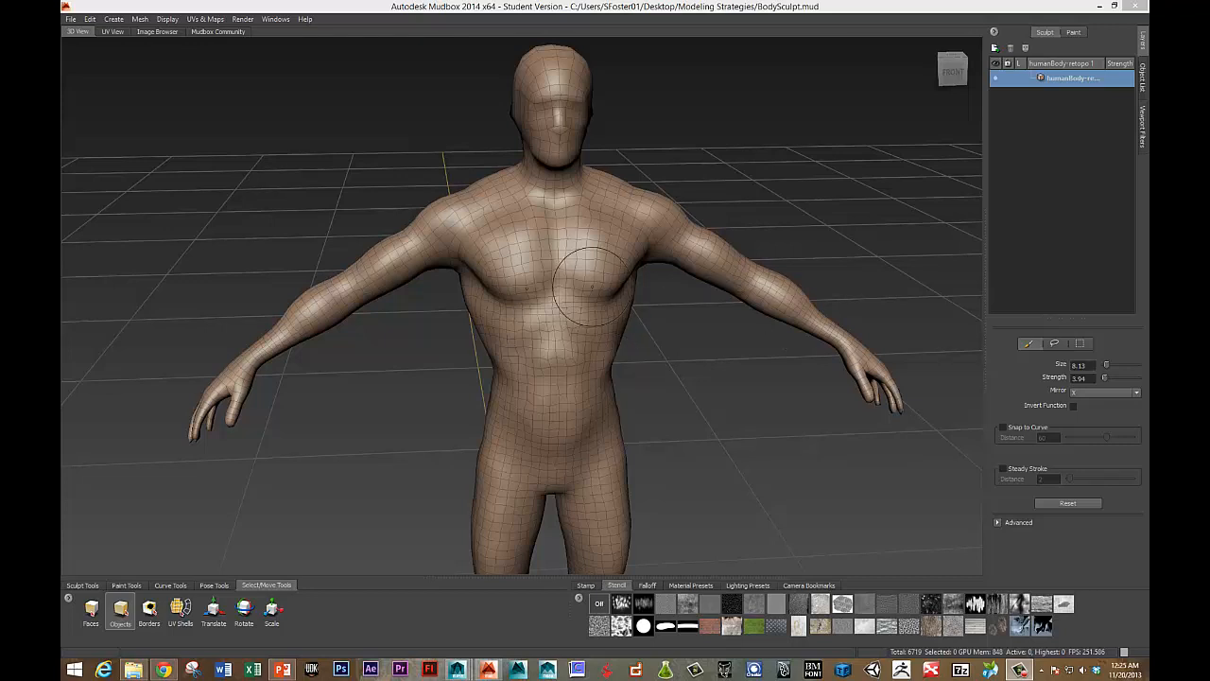
pyautogui.moveTo(558, 298)
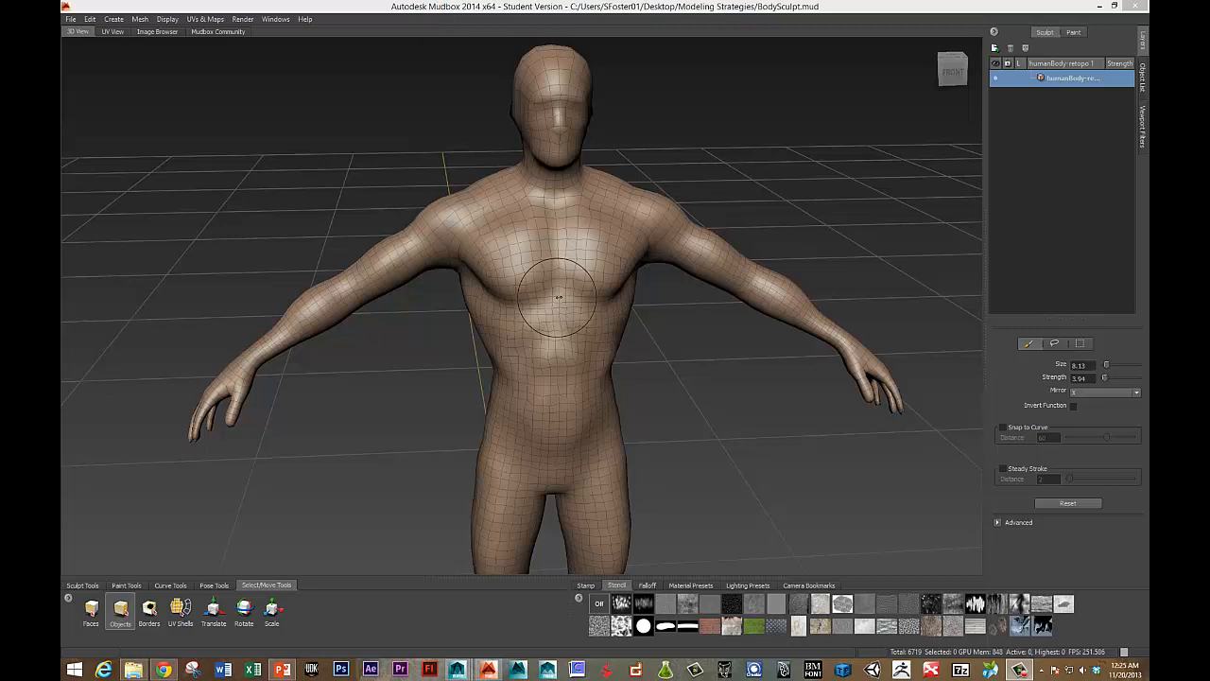
pyautogui.moveTo(533, 312)
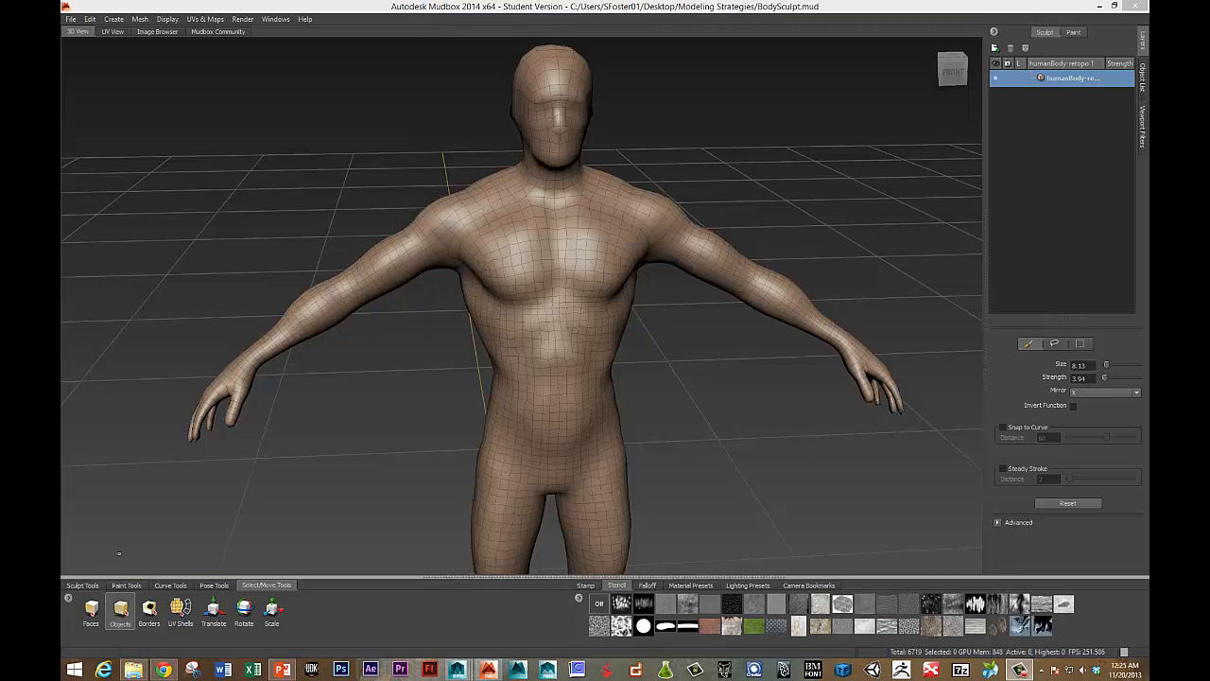
pyautogui.moveTo(204, 181)
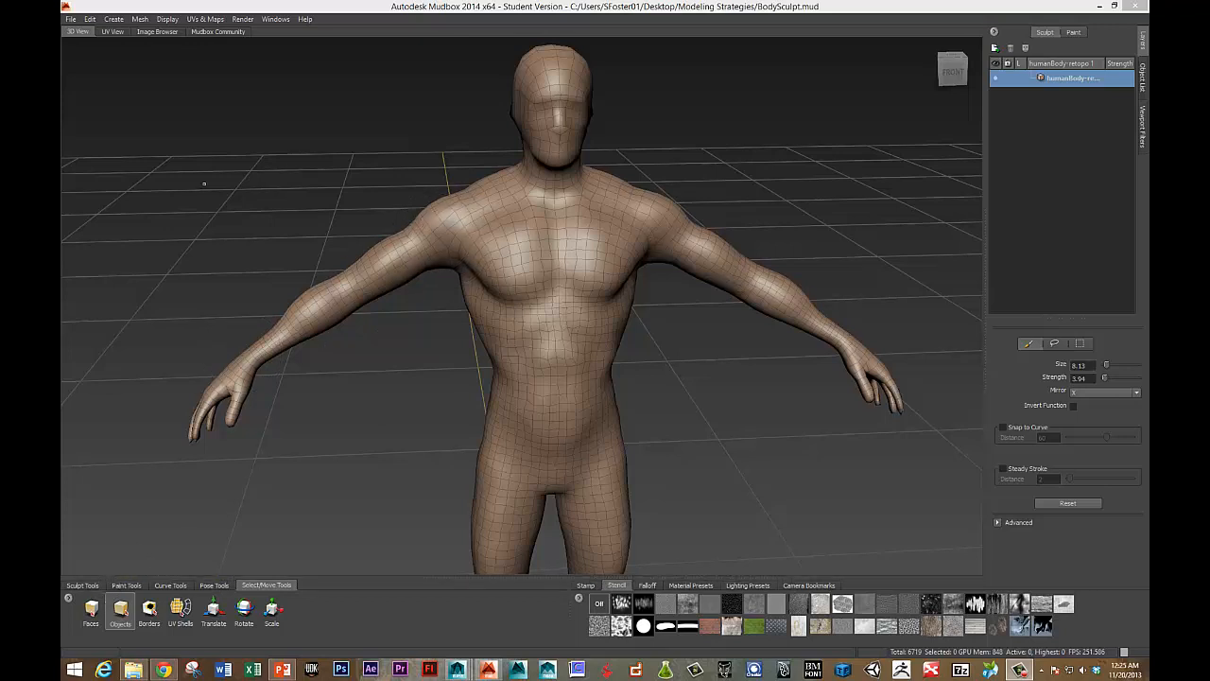
# - Browse the mesh and UV command lists and check the sculpt's UV layout in Mudbox
pyautogui.click(204, 19)
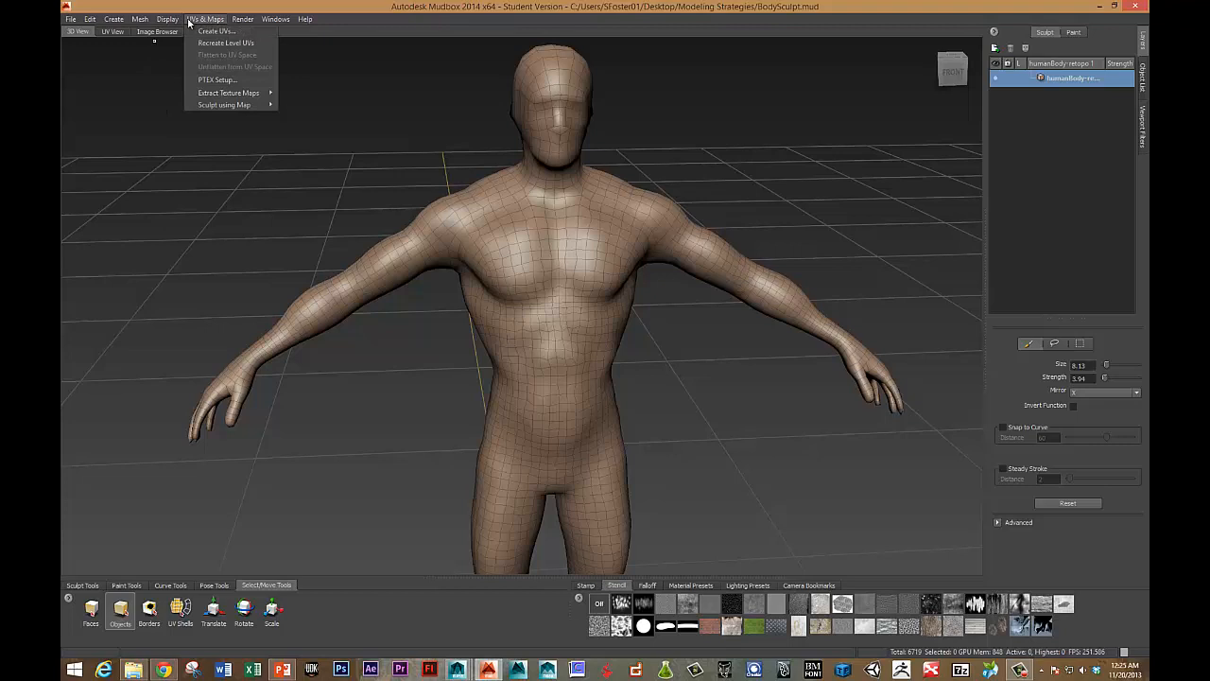
pyautogui.click(140, 18)
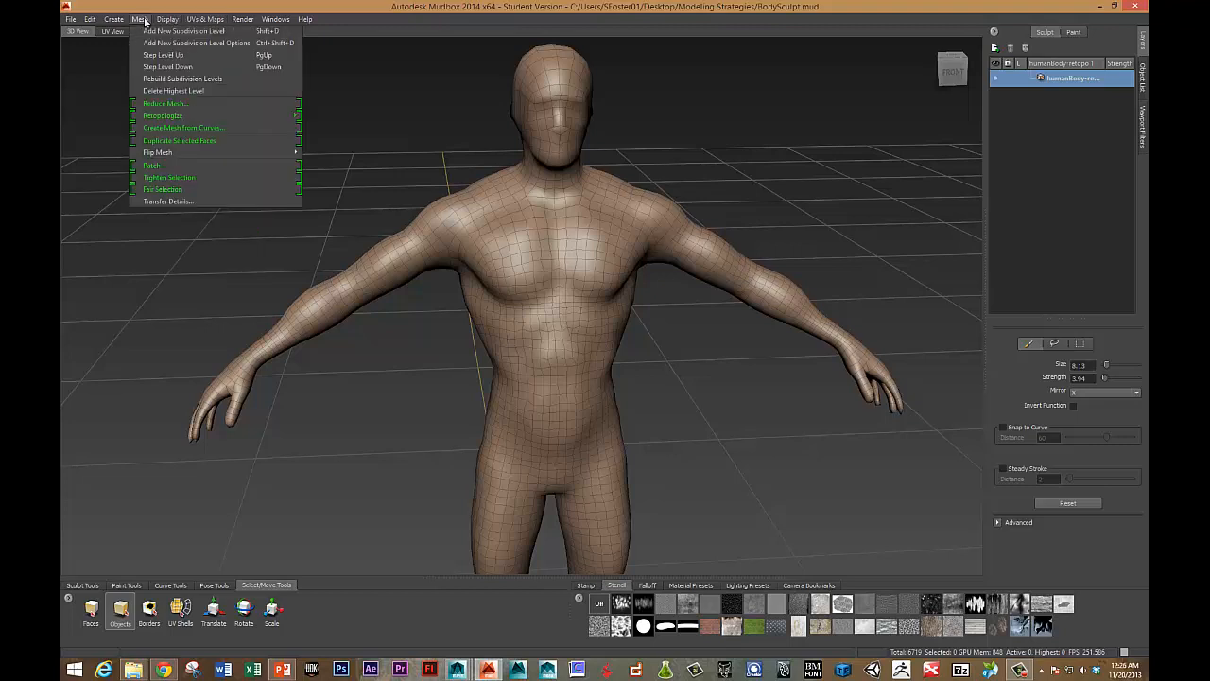
pyautogui.moveTo(447, 476)
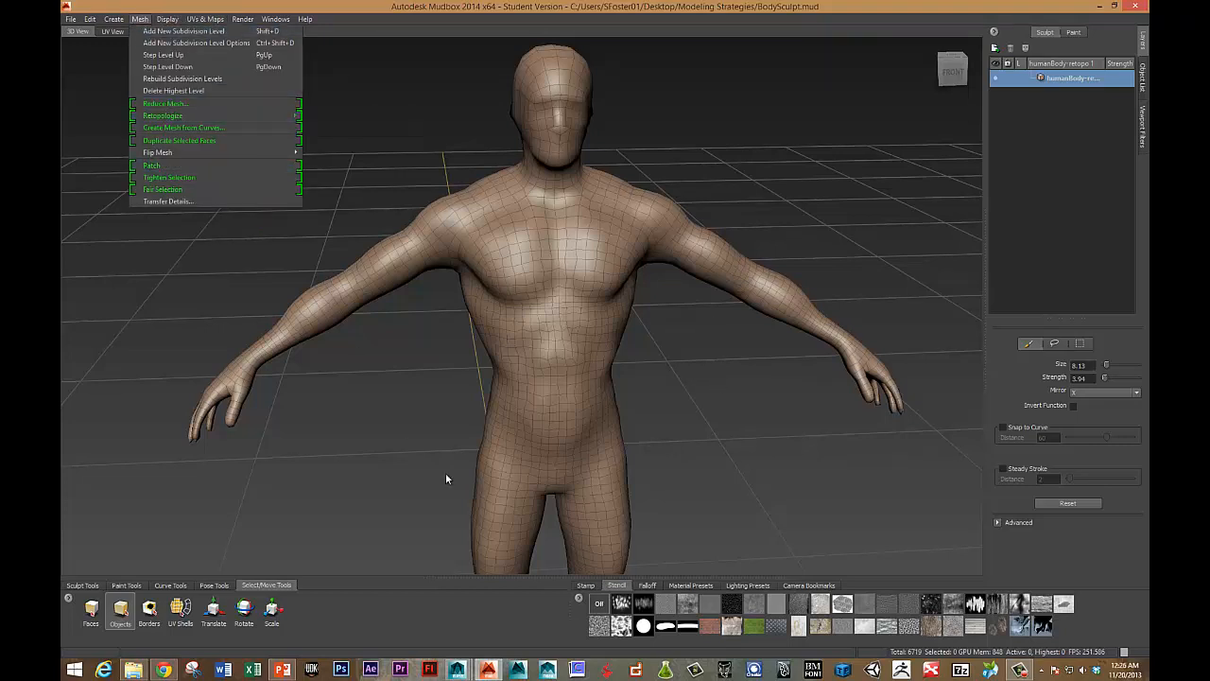
pyautogui.click(446, 478)
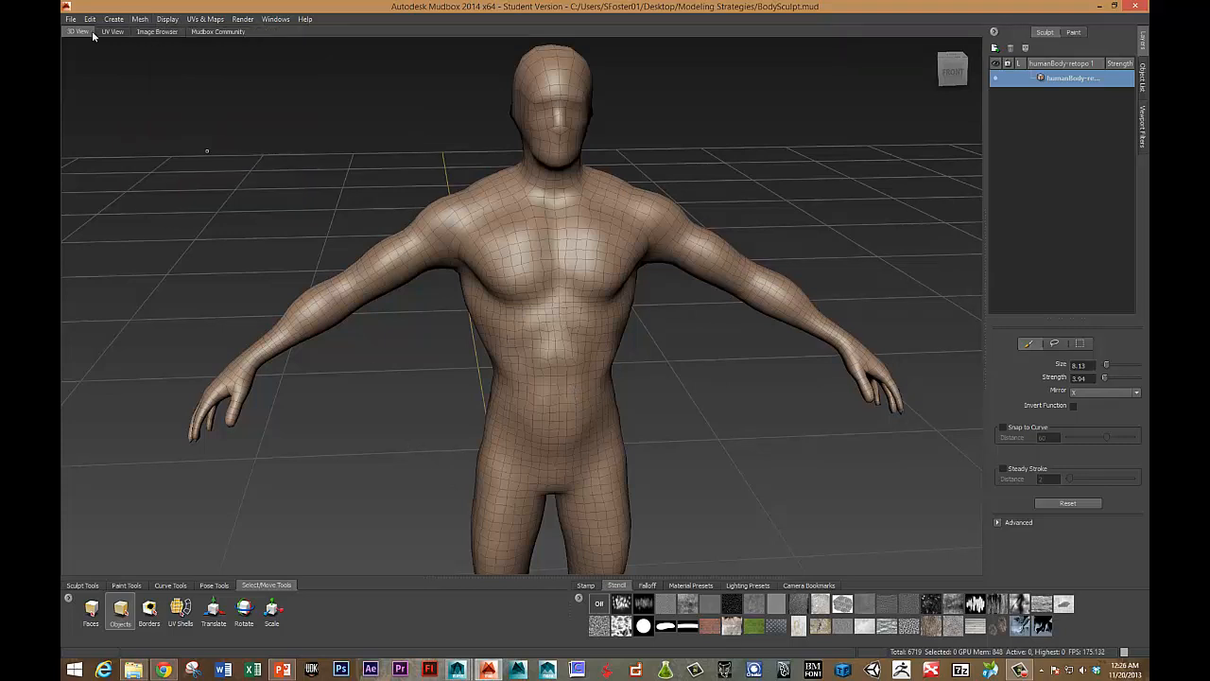
pyautogui.click(113, 31)
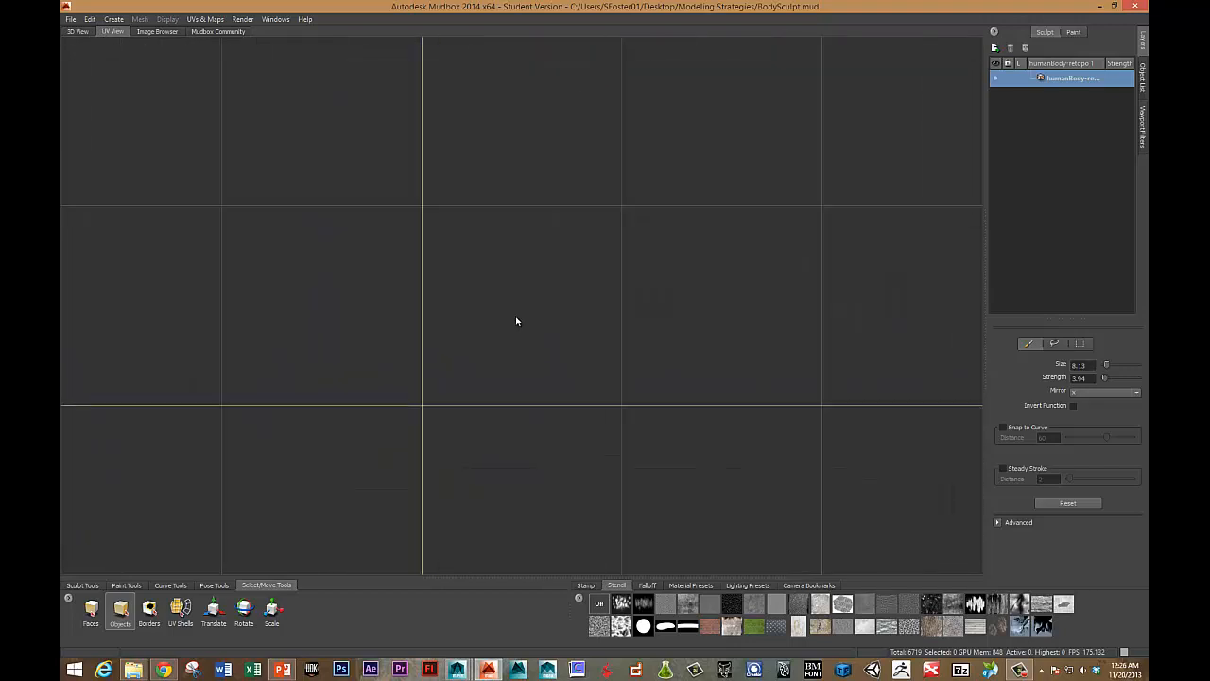
pyautogui.click(75, 30)
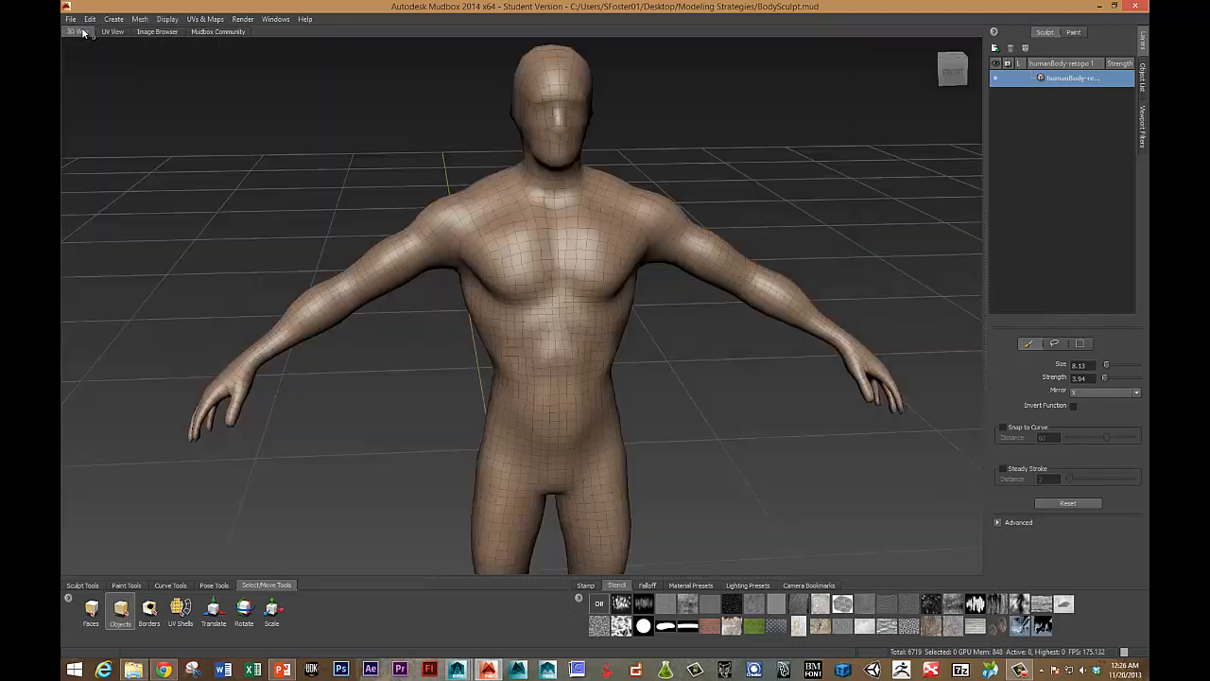
# - Import the base body OBJ so it overlaps the sculpt as a second object
pyautogui.click(114, 19)
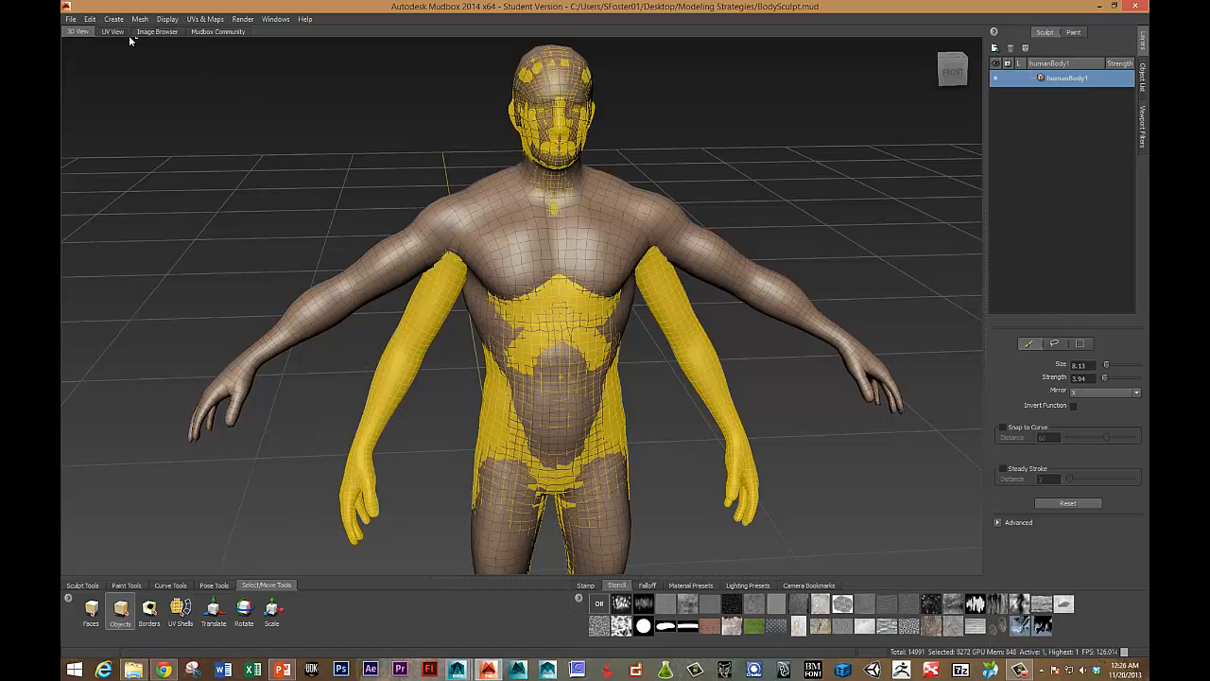
pyautogui.click(111, 30)
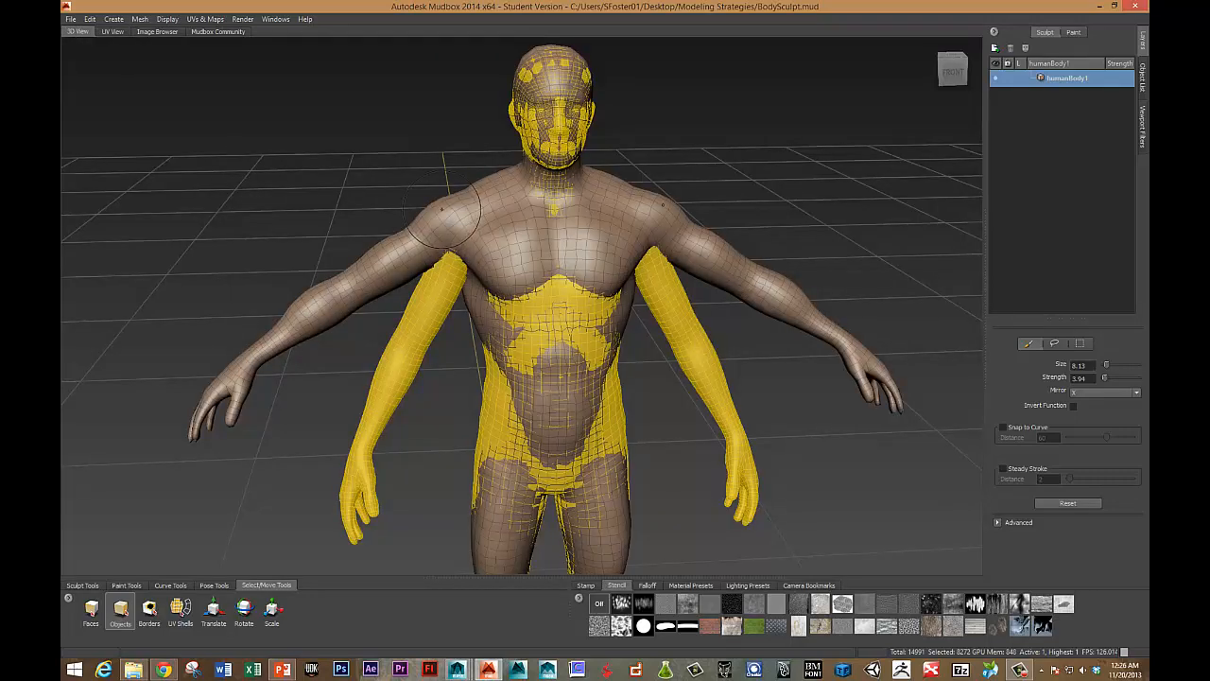
pyautogui.moveTo(442, 211)
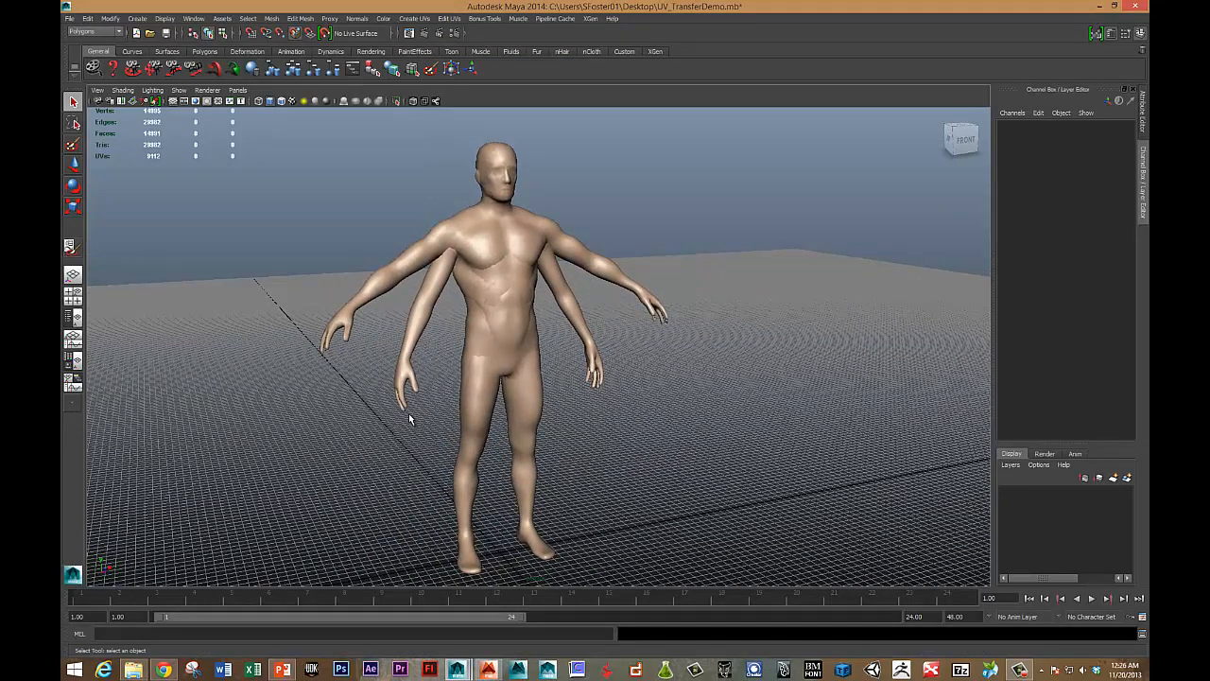
pyautogui.moveTo(425, 301)
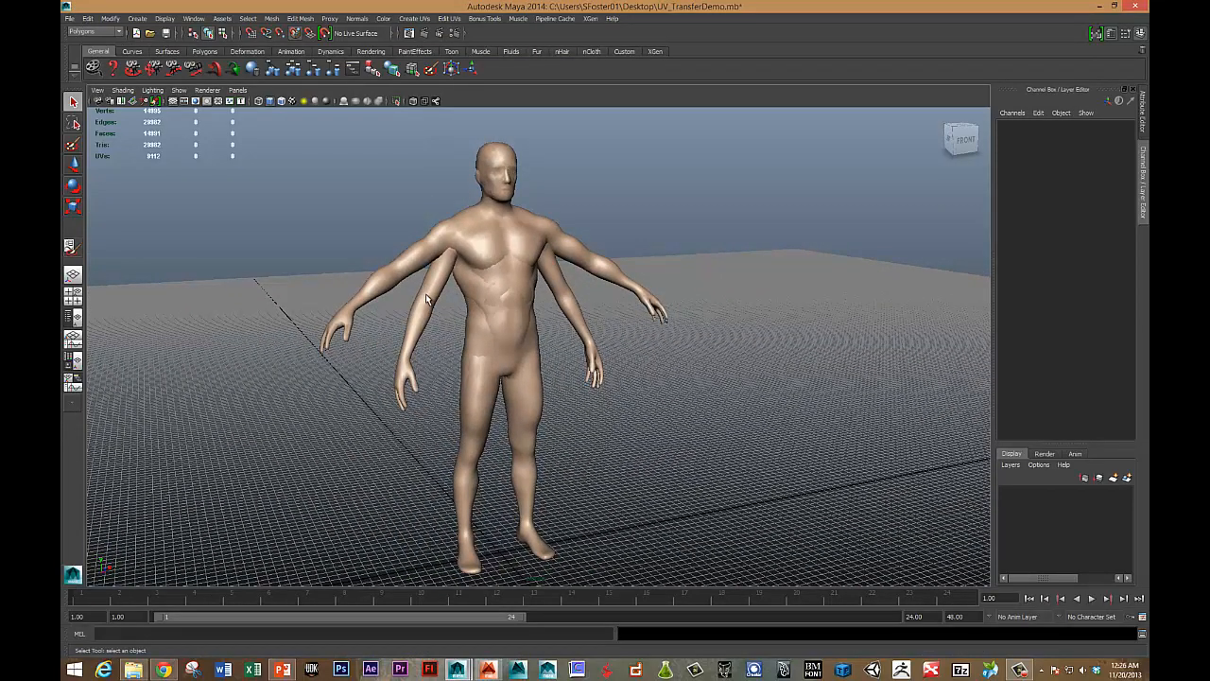
pyautogui.moveTo(418, 348)
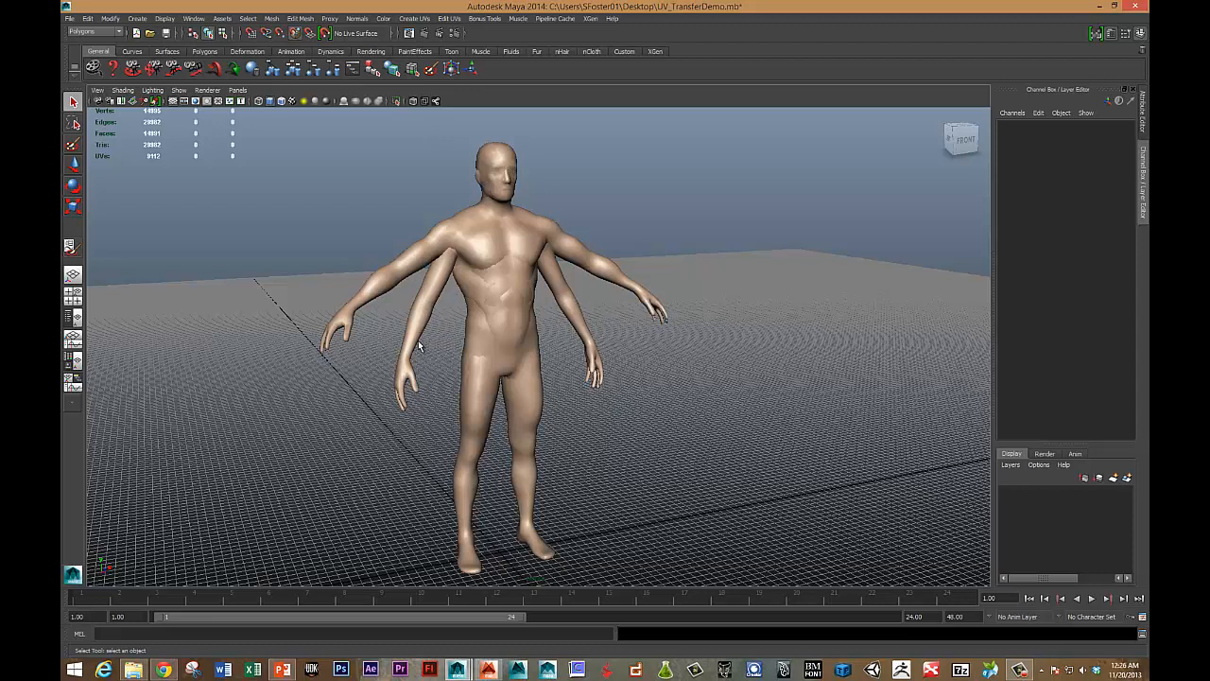
pyautogui.moveTo(438, 295)
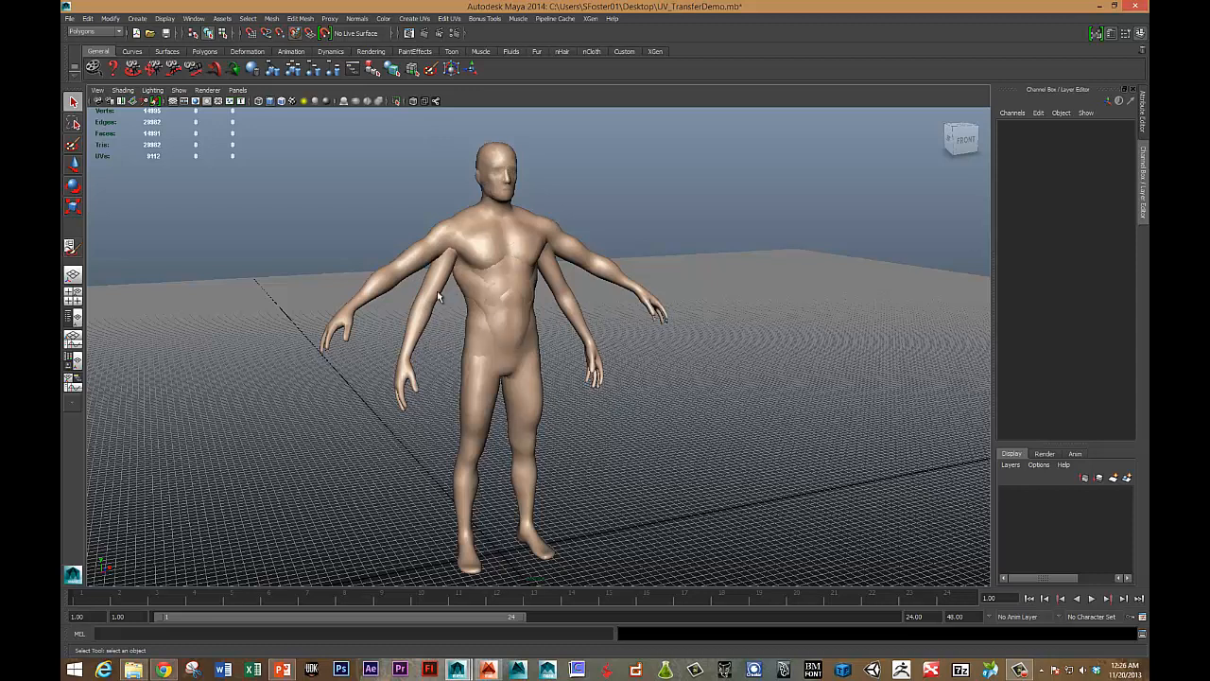
pyautogui.moveTo(405, 375)
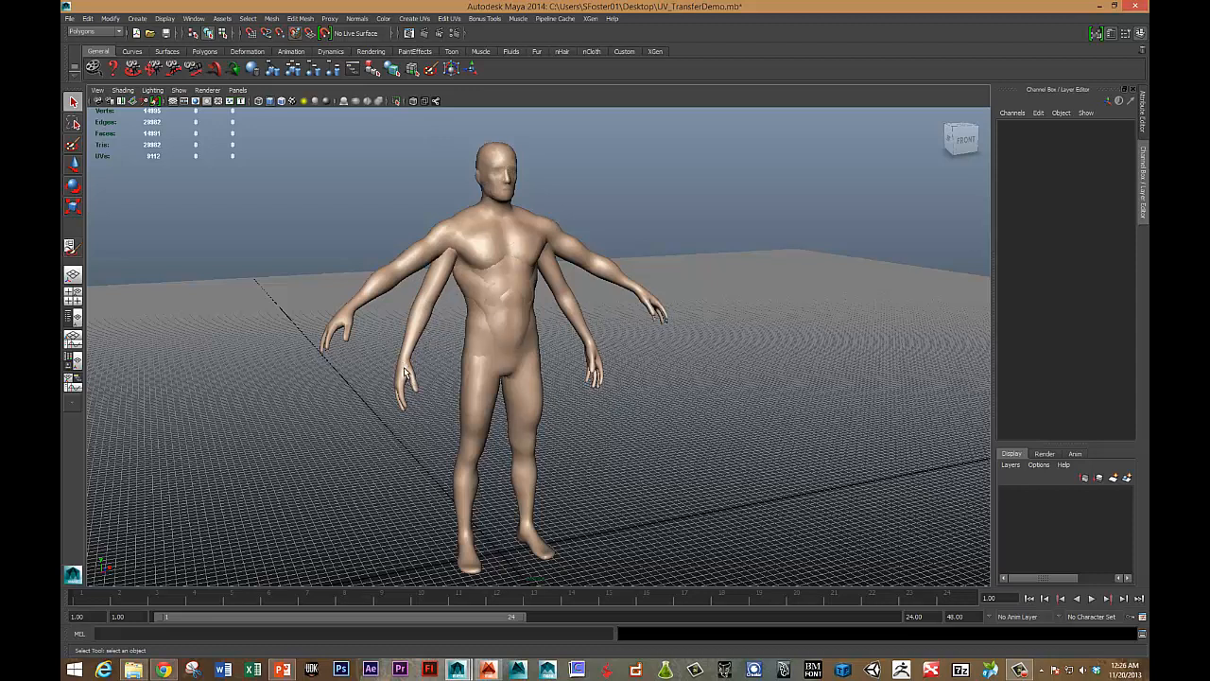
pyautogui.moveTo(480, 221)
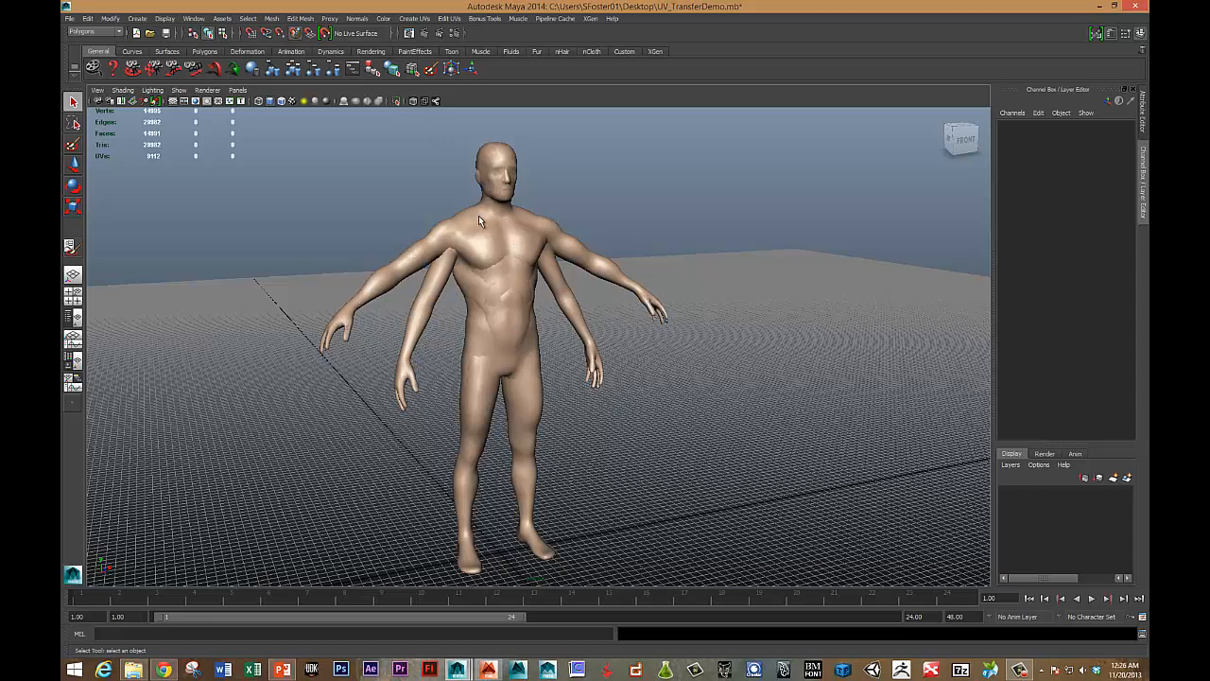
pyautogui.moveTo(475, 223)
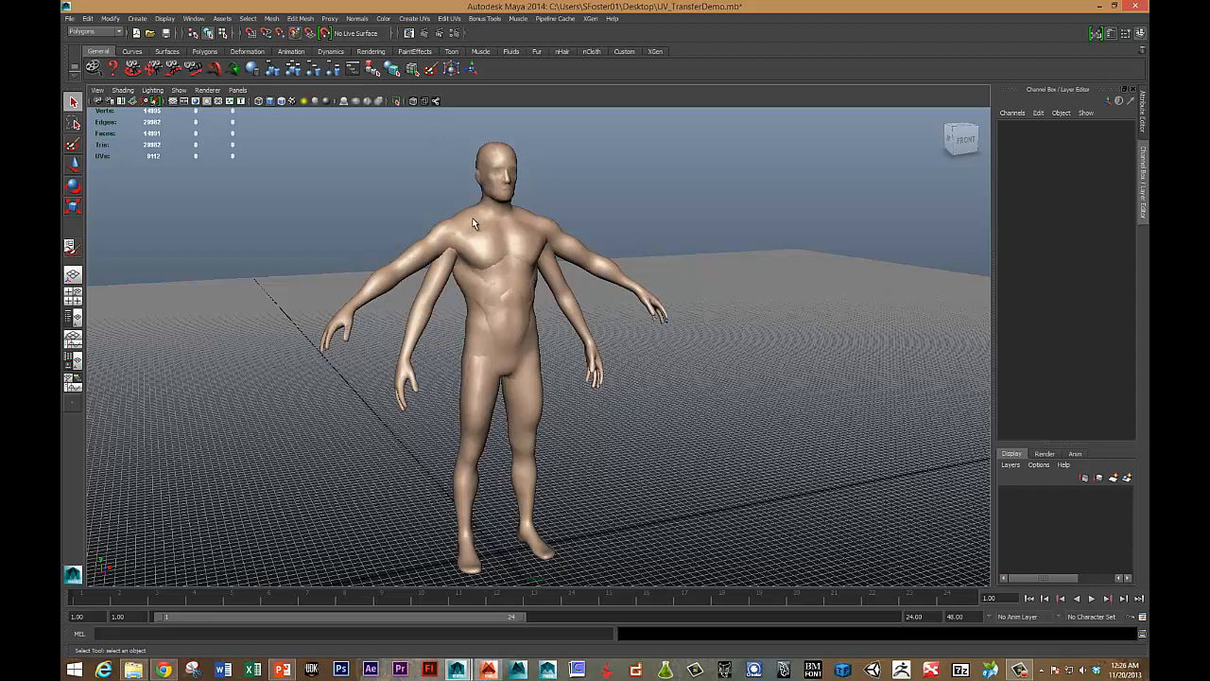
# - Orbit to face the two body meshes head-on and bring the model up shaded in Maya
pyautogui.moveTo(473, 223); pyautogui.dragTo(451, 374)
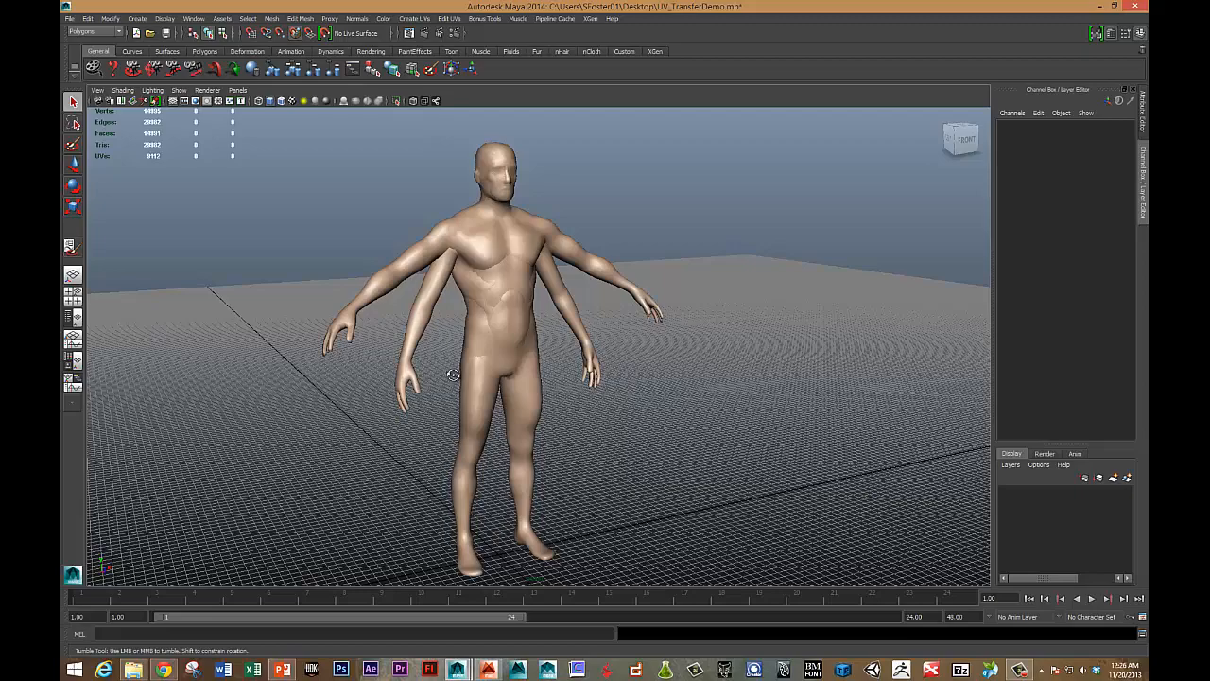
pyautogui.moveTo(452, 374); pyautogui.dragTo(537, 539)
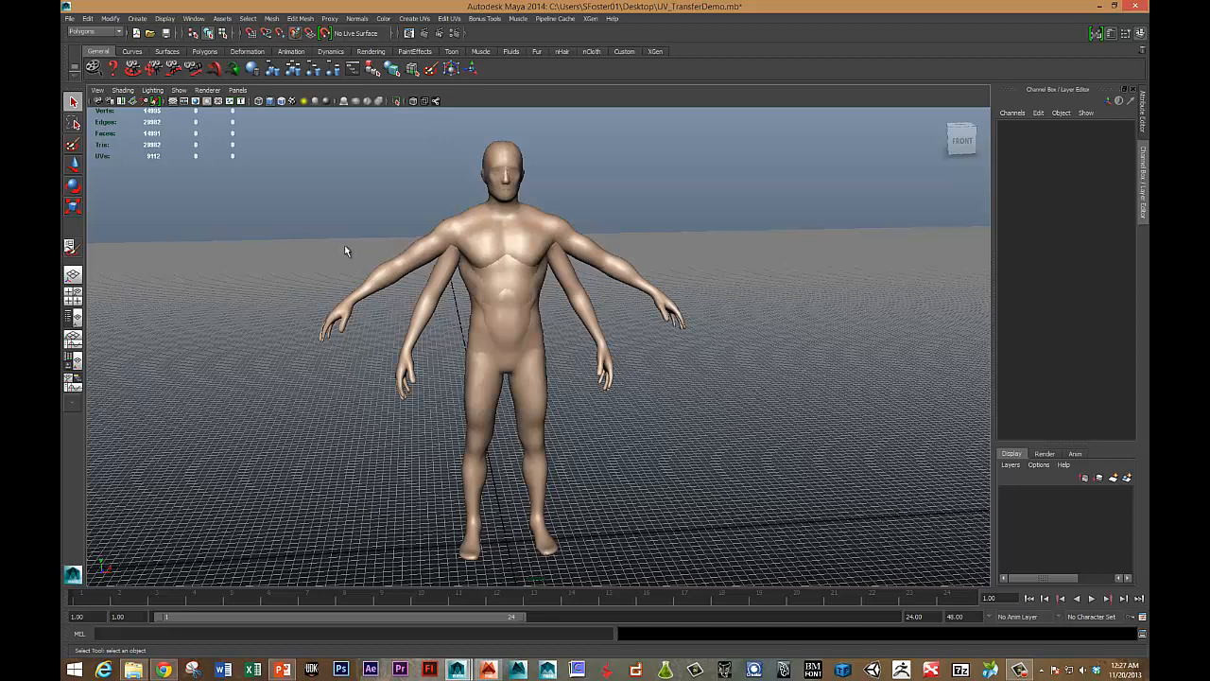
pyautogui.moveTo(347, 261)
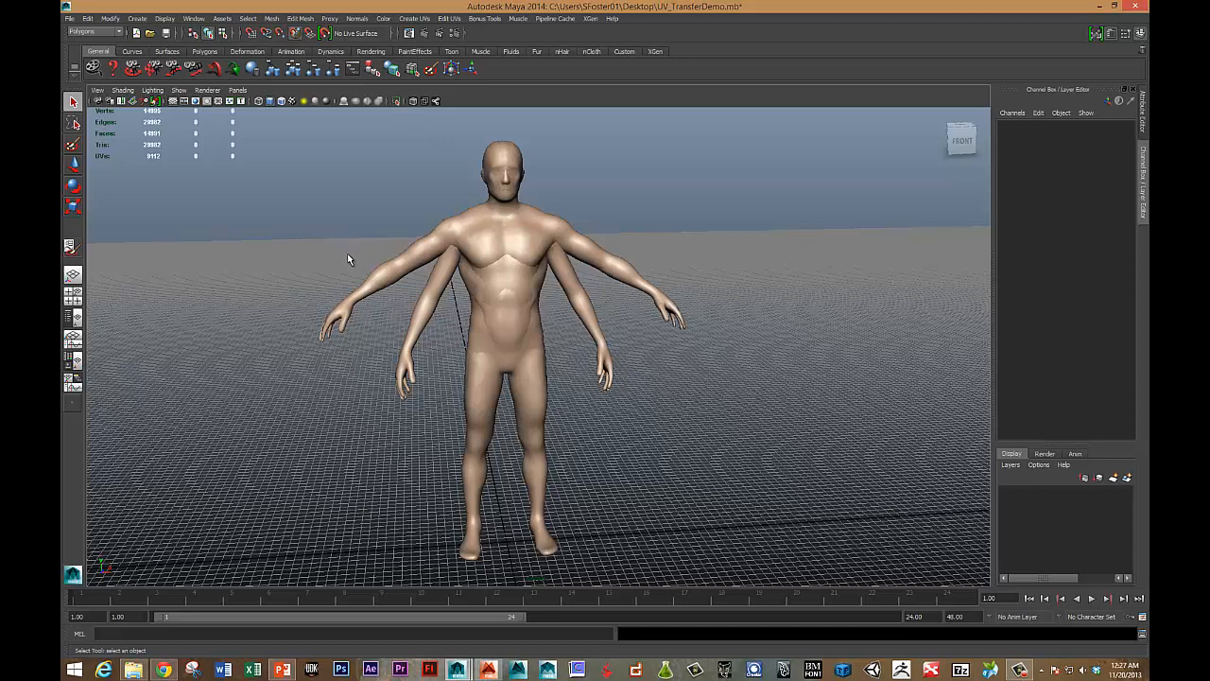
pyautogui.moveTo(363, 206)
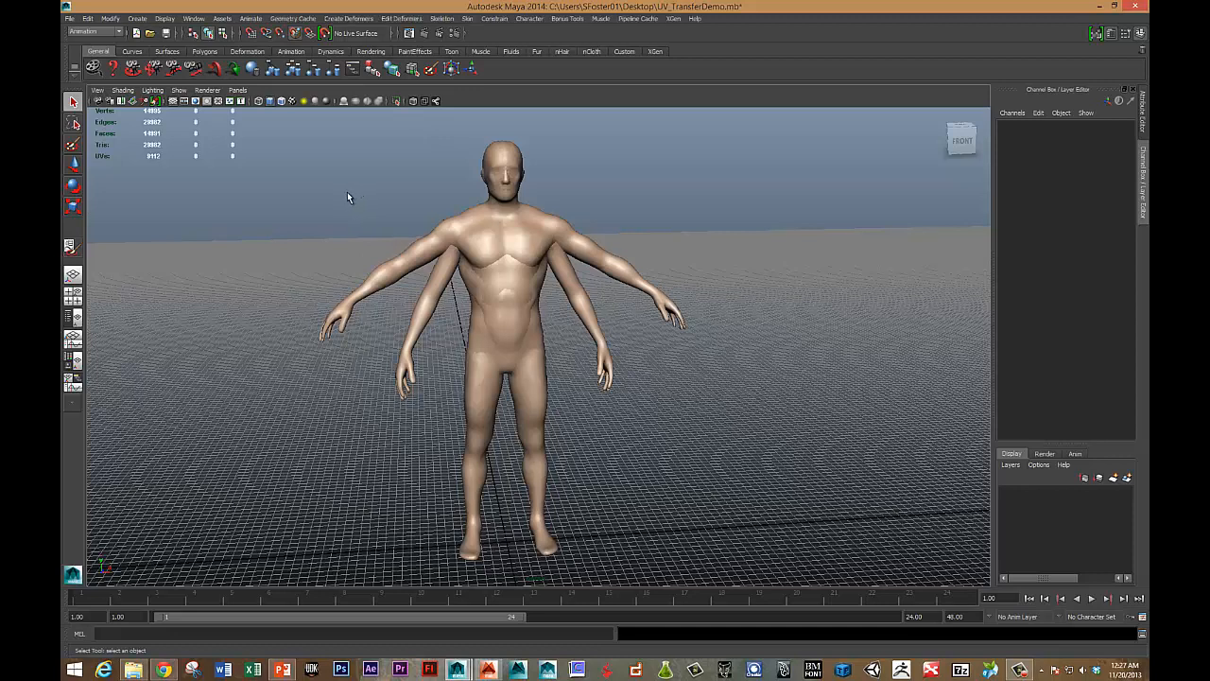
pyautogui.click(443, 19)
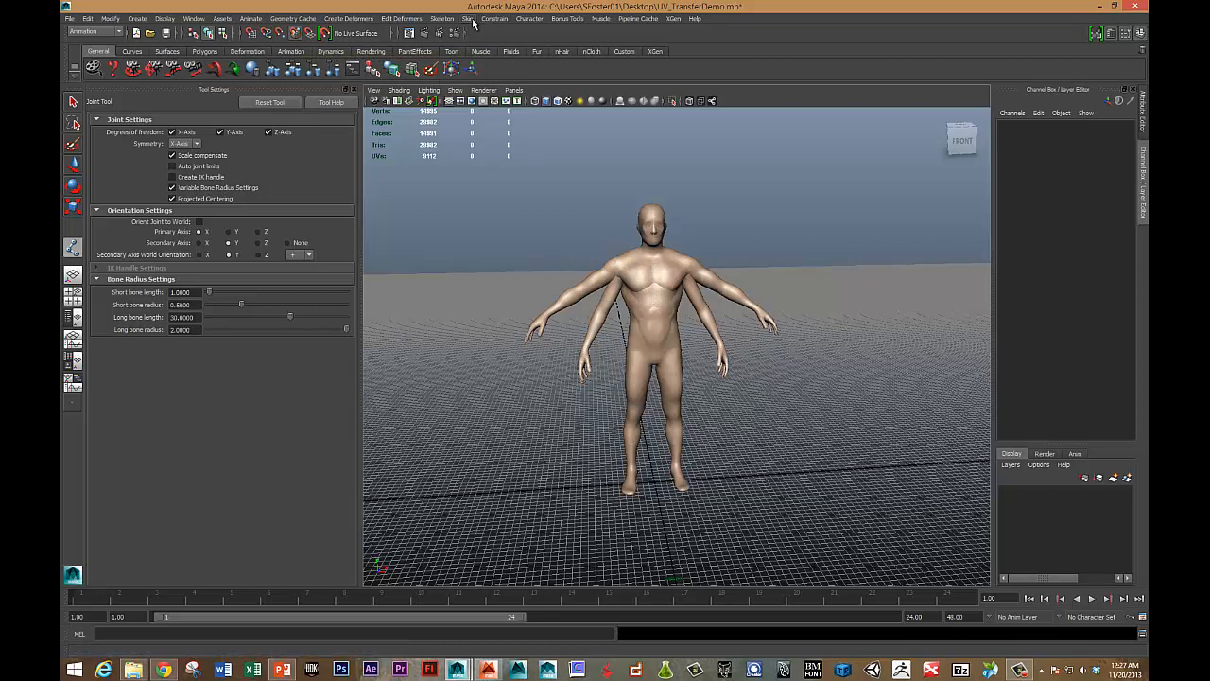
pyautogui.click(469, 19)
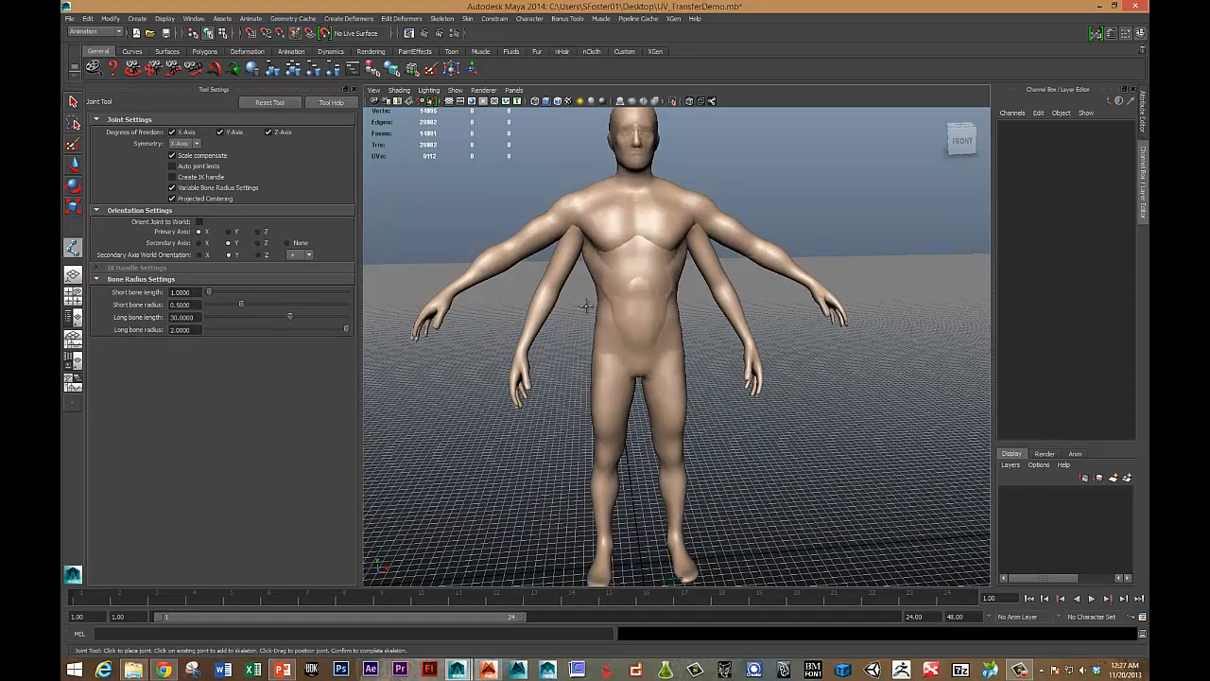
# - Display both body meshes as wireframes and orbit to confirm they overlap at the origin
pyautogui.press('4')
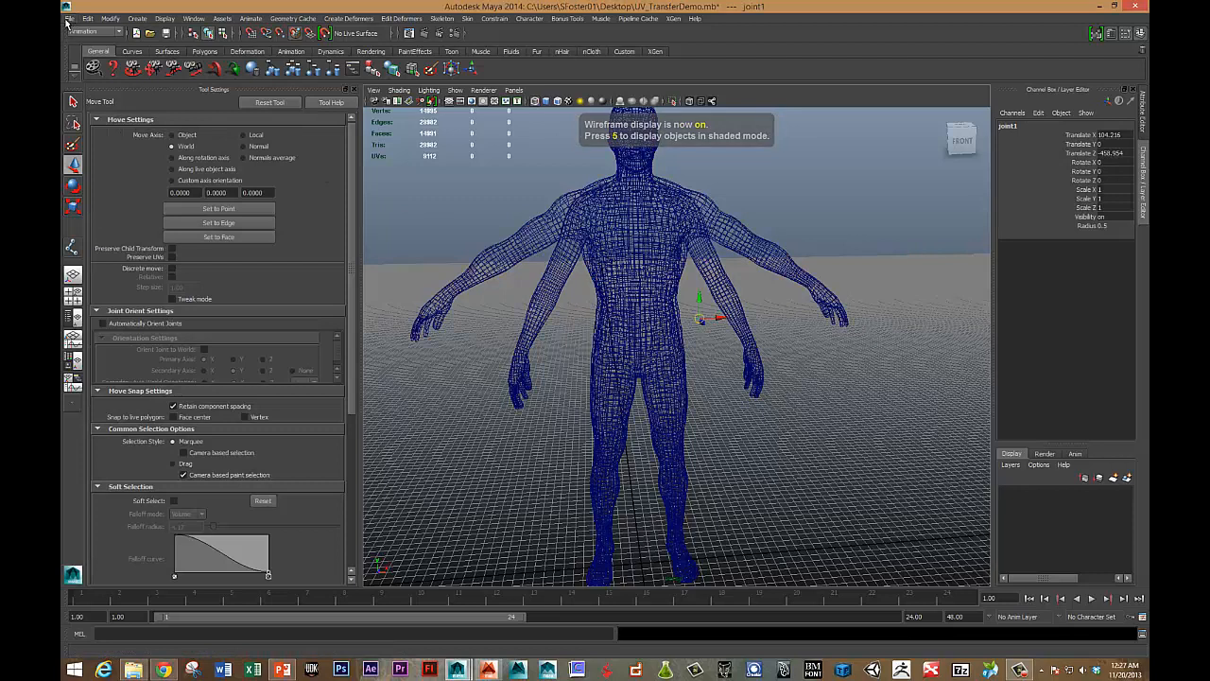
pyautogui.click(68, 19)
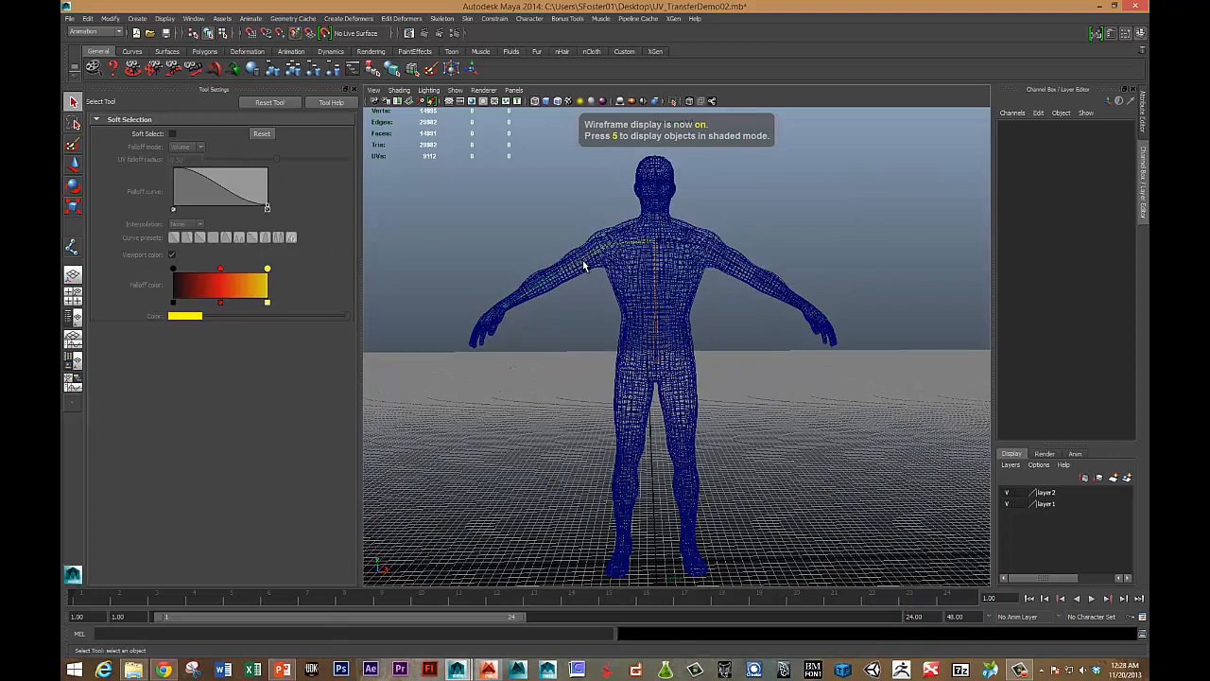
pyautogui.moveTo(746, 276)
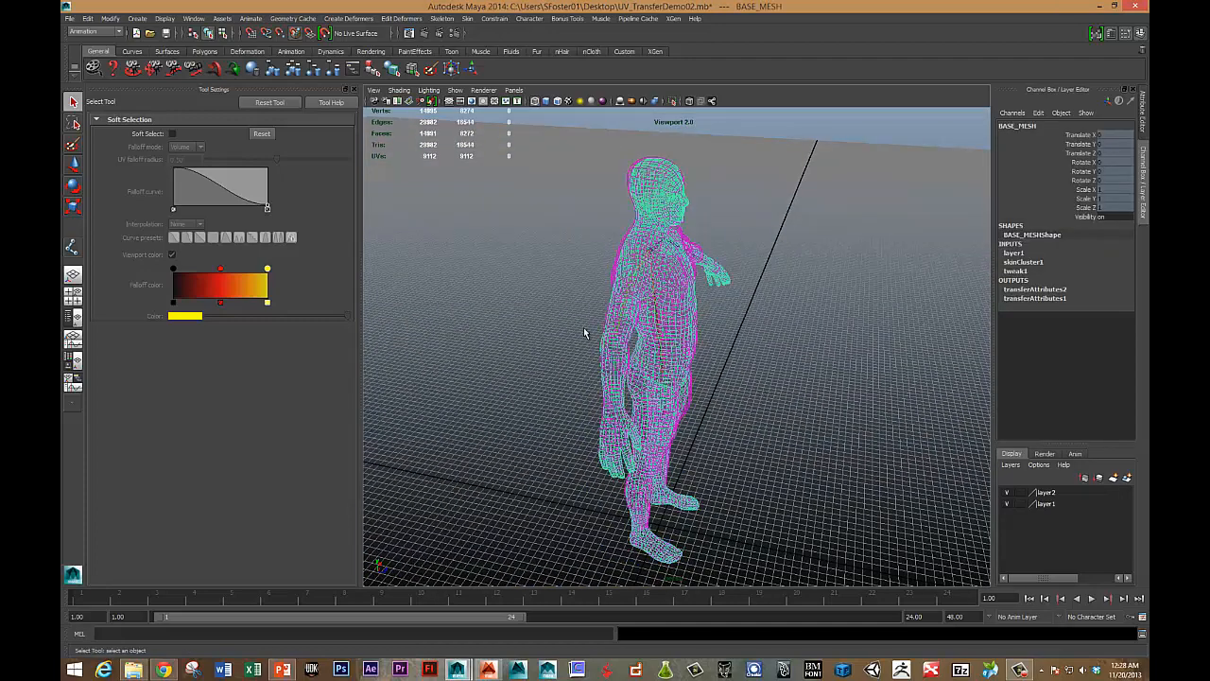
pyautogui.moveTo(584, 332); pyautogui.dragTo(690, 254)
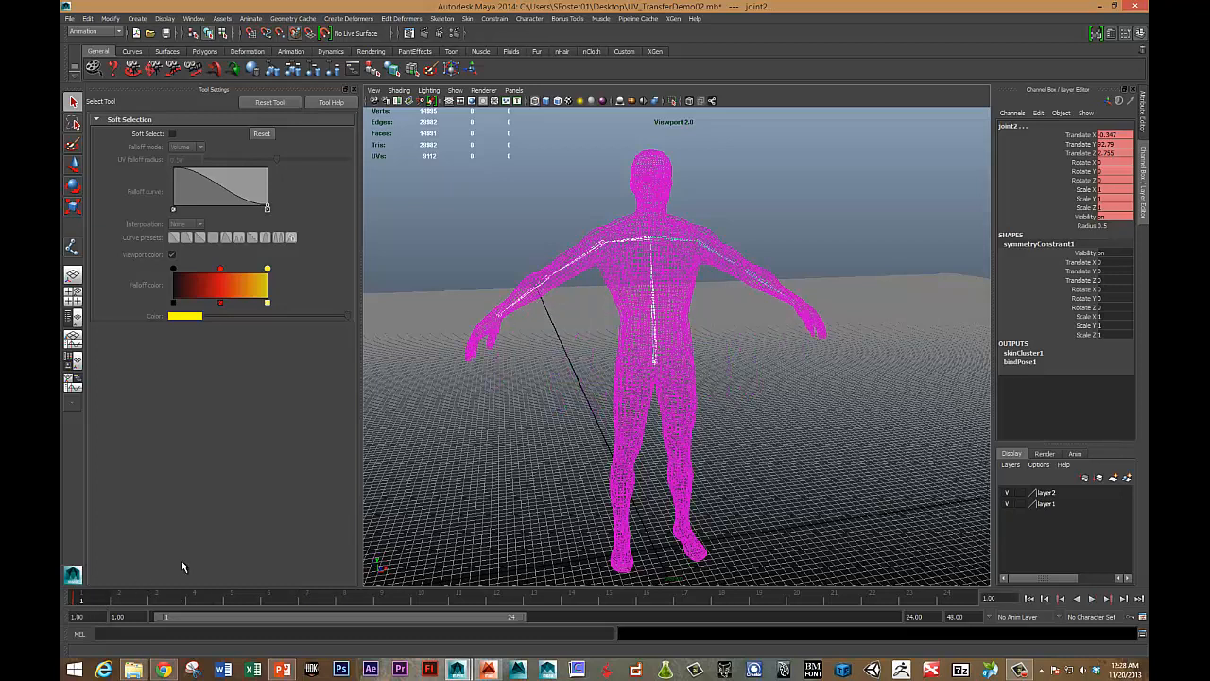
pyautogui.moveTo(571, 210)
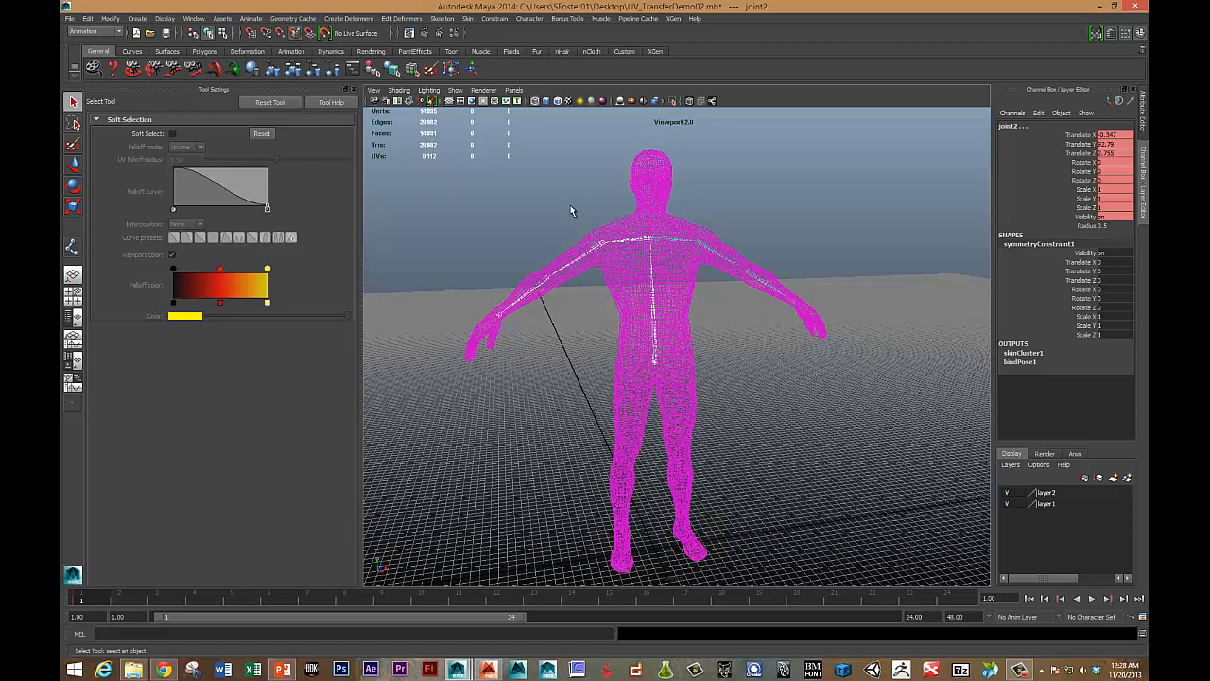
pyautogui.moveTo(518, 309)
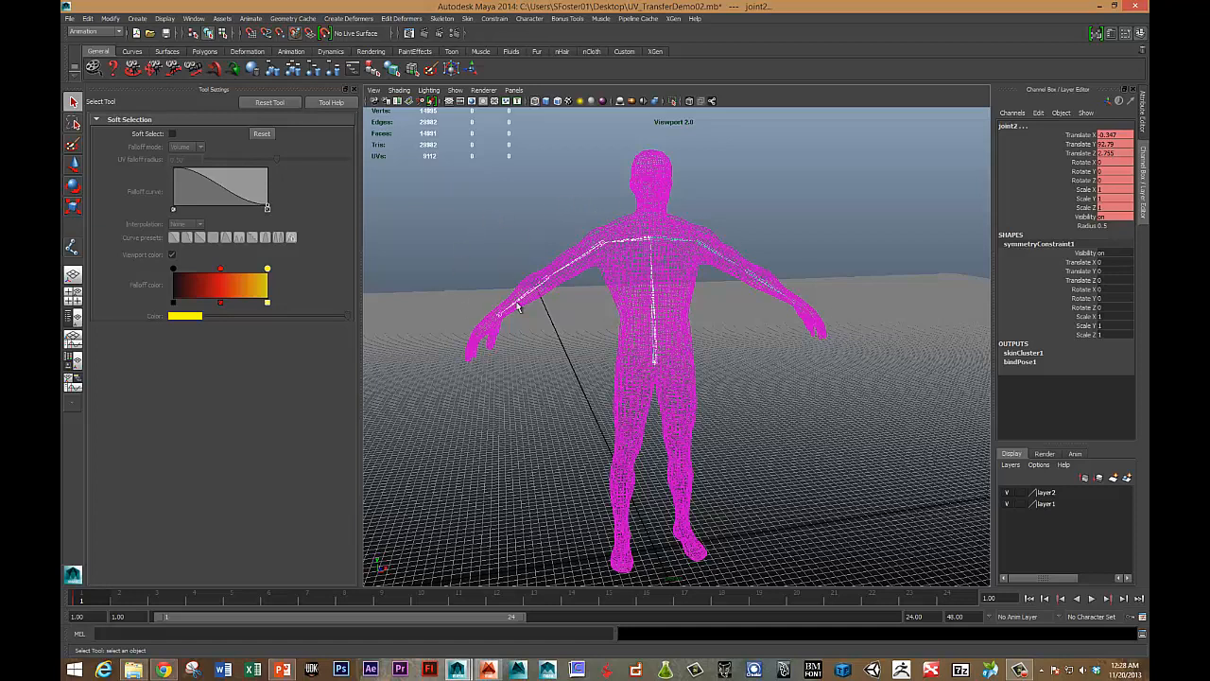
pyautogui.moveTo(654, 367)
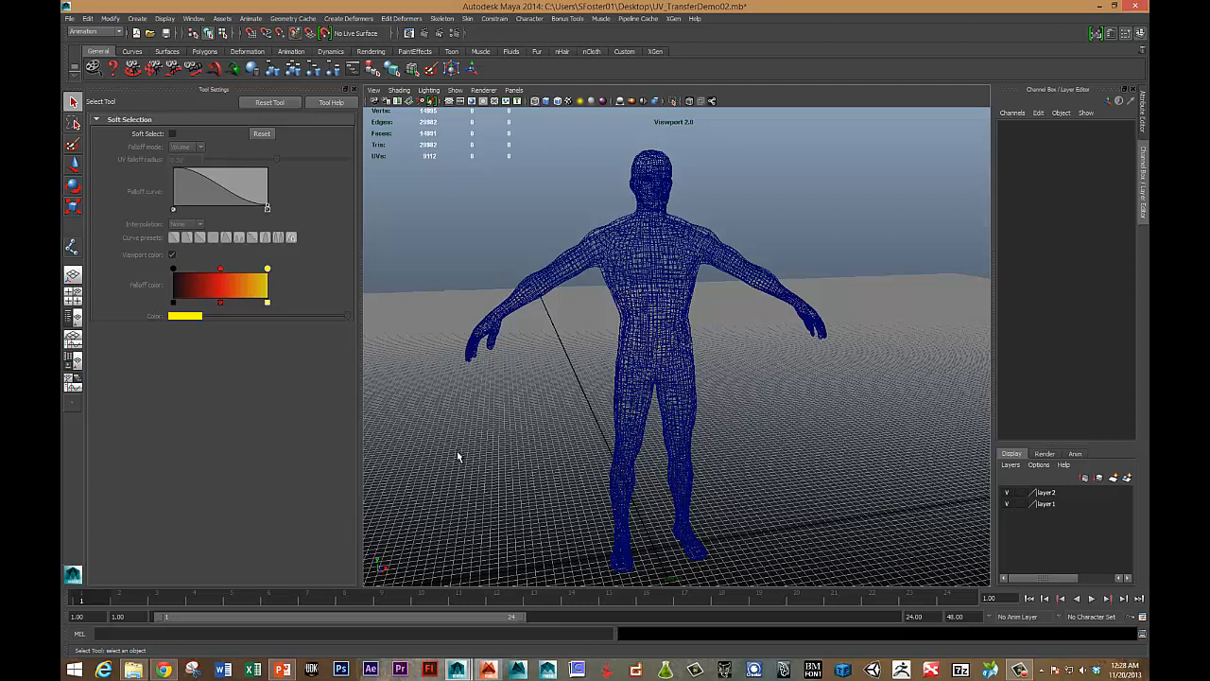
pyautogui.moveTo(617, 230)
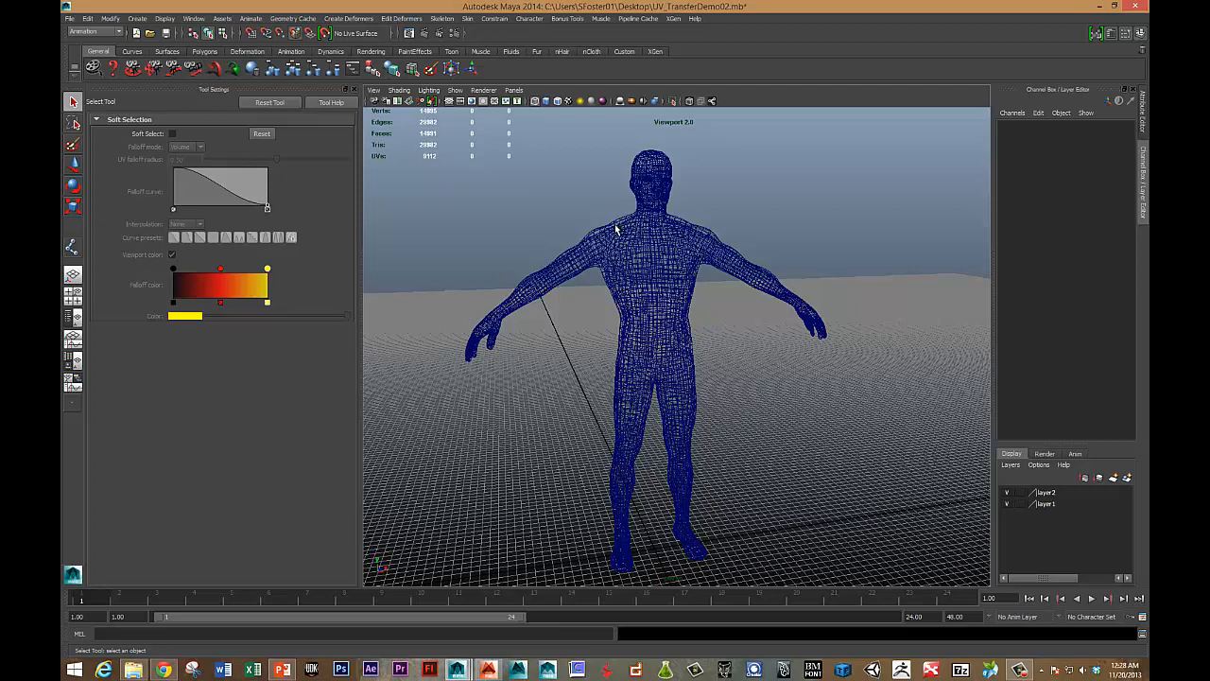
pyautogui.moveTo(627, 242)
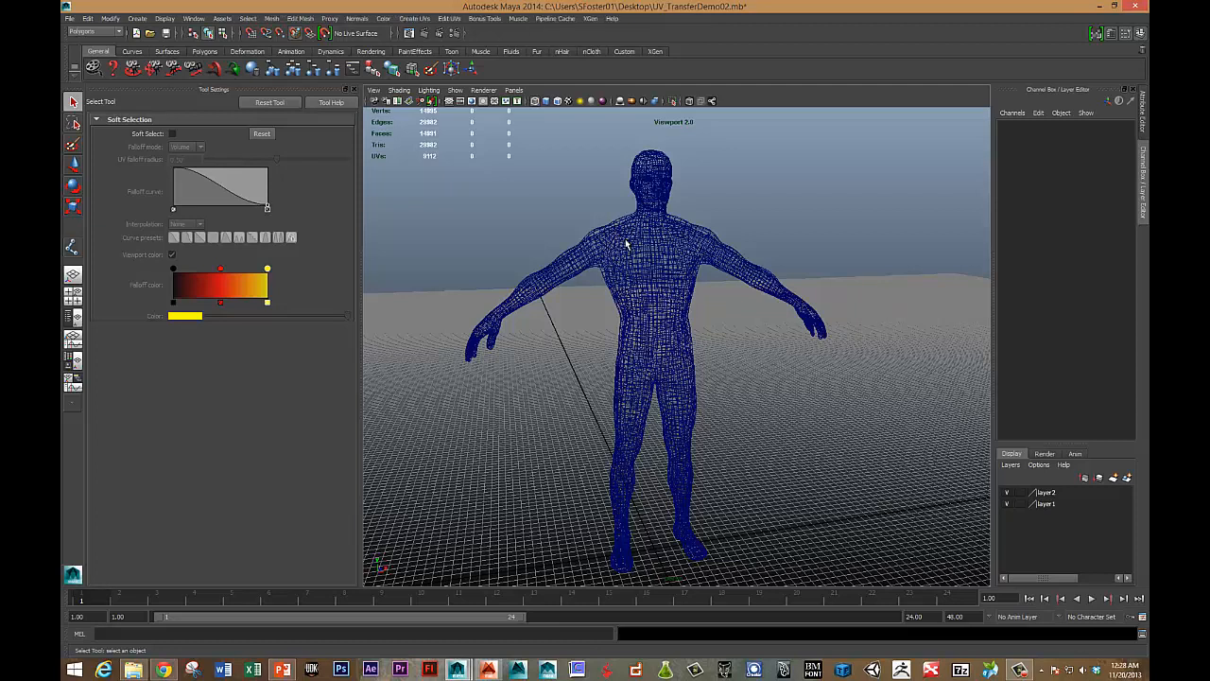
# - Bring up the Transfer Attributes settings and an enlarged UV Texture Editor side by side
pyautogui.click(272, 19)
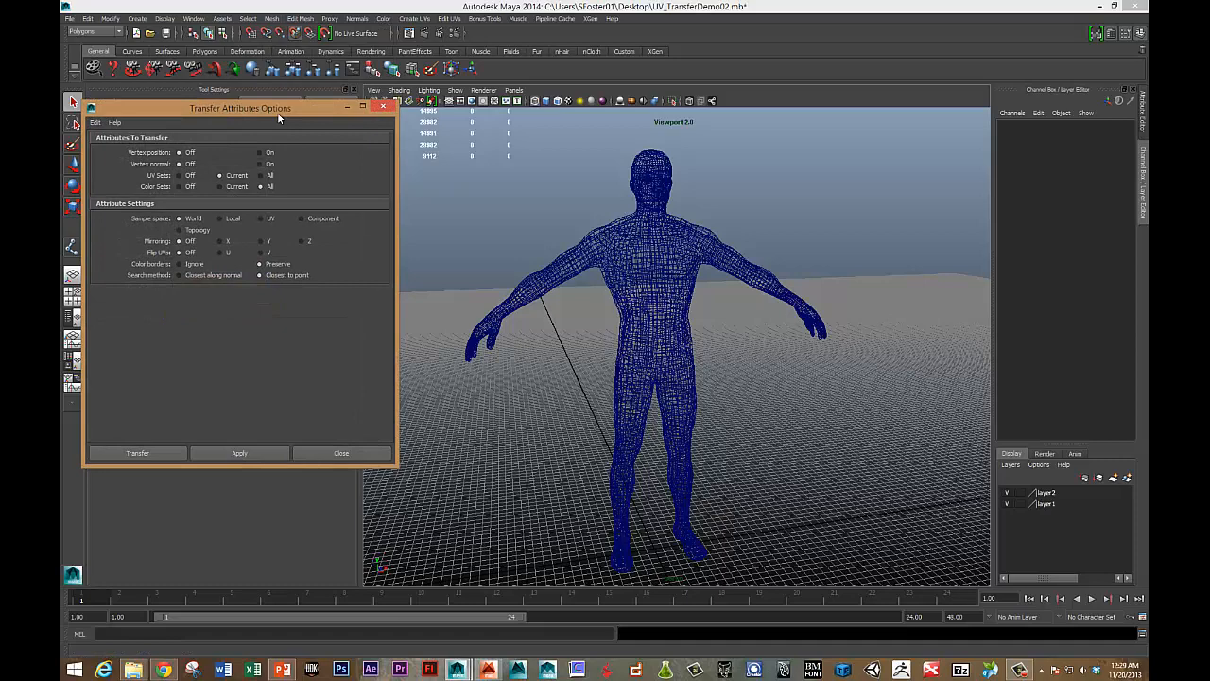
pyautogui.moveTo(240, 105); pyautogui.dragTo(329, 187)
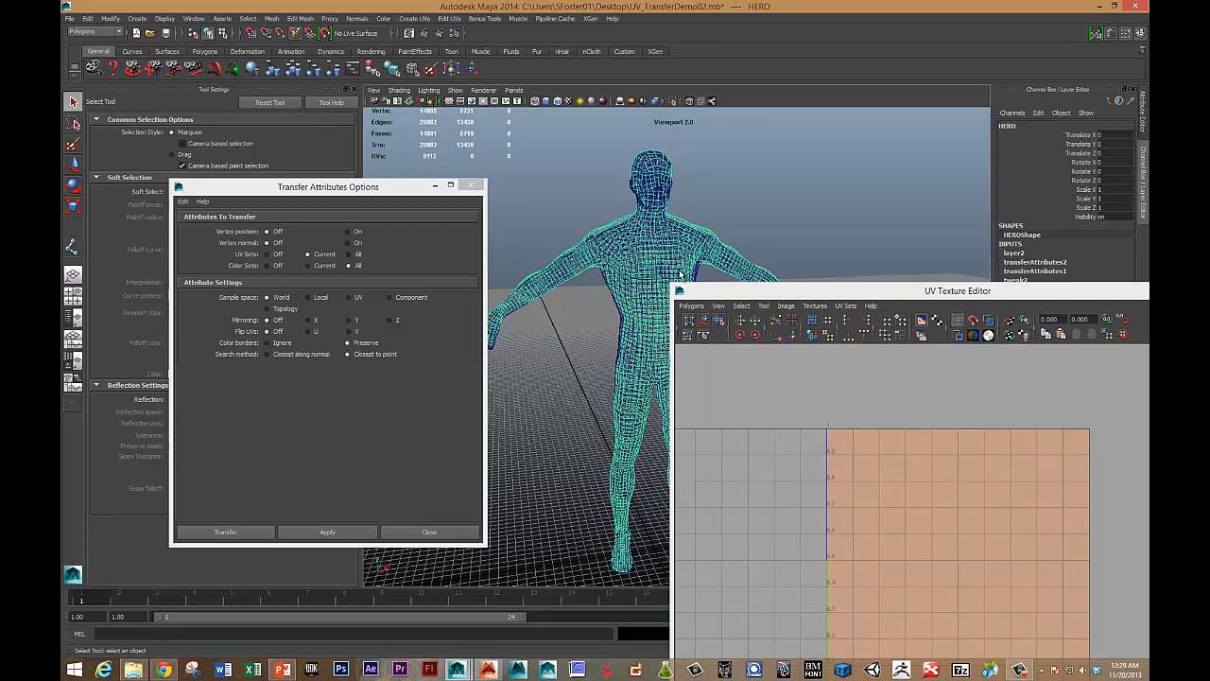
pyautogui.moveTo(974, 283)
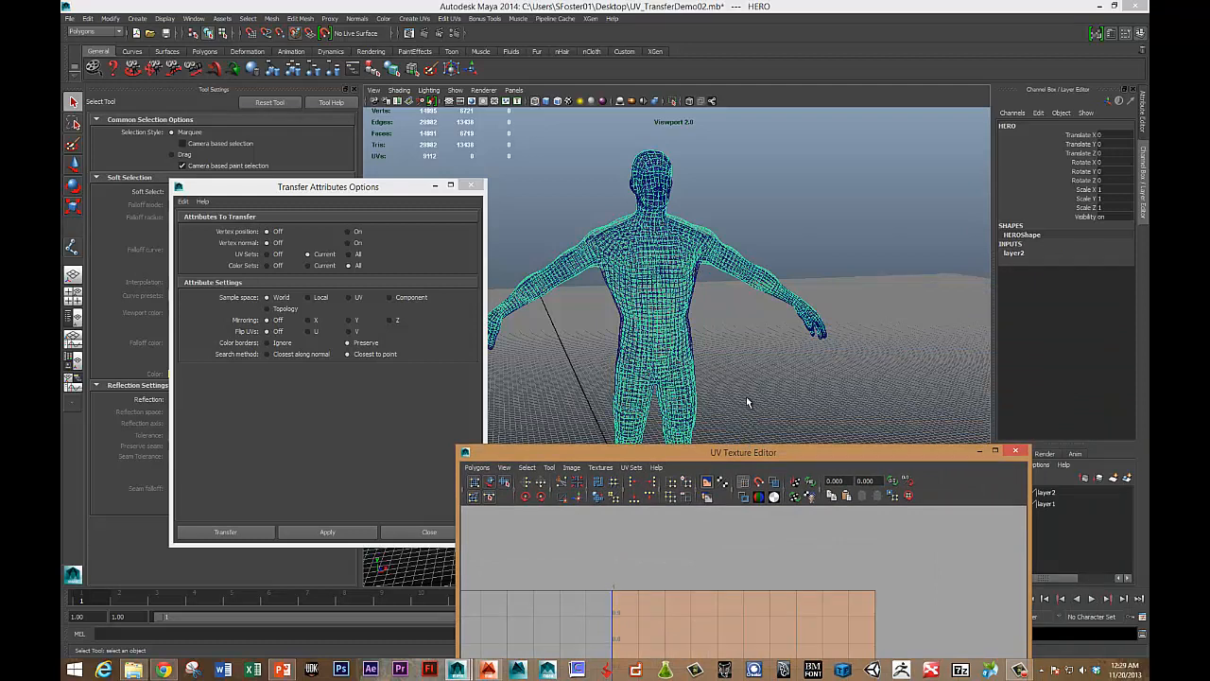
pyautogui.moveTo(734, 380)
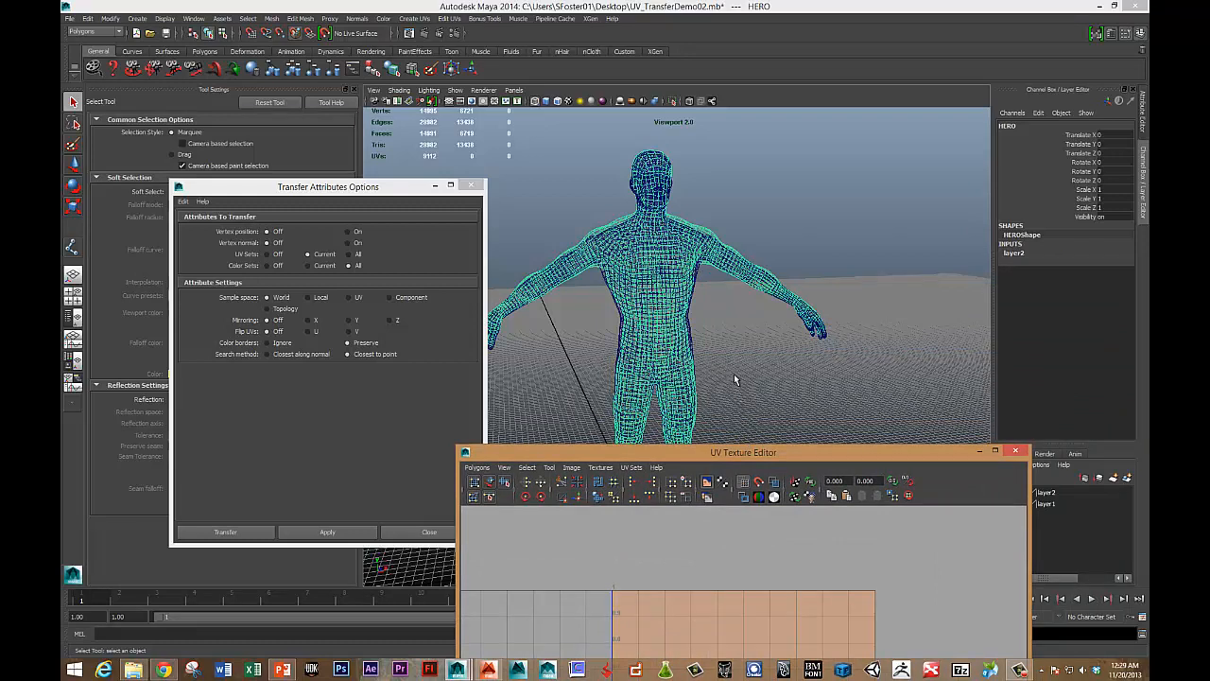
pyautogui.moveTo(764, 269)
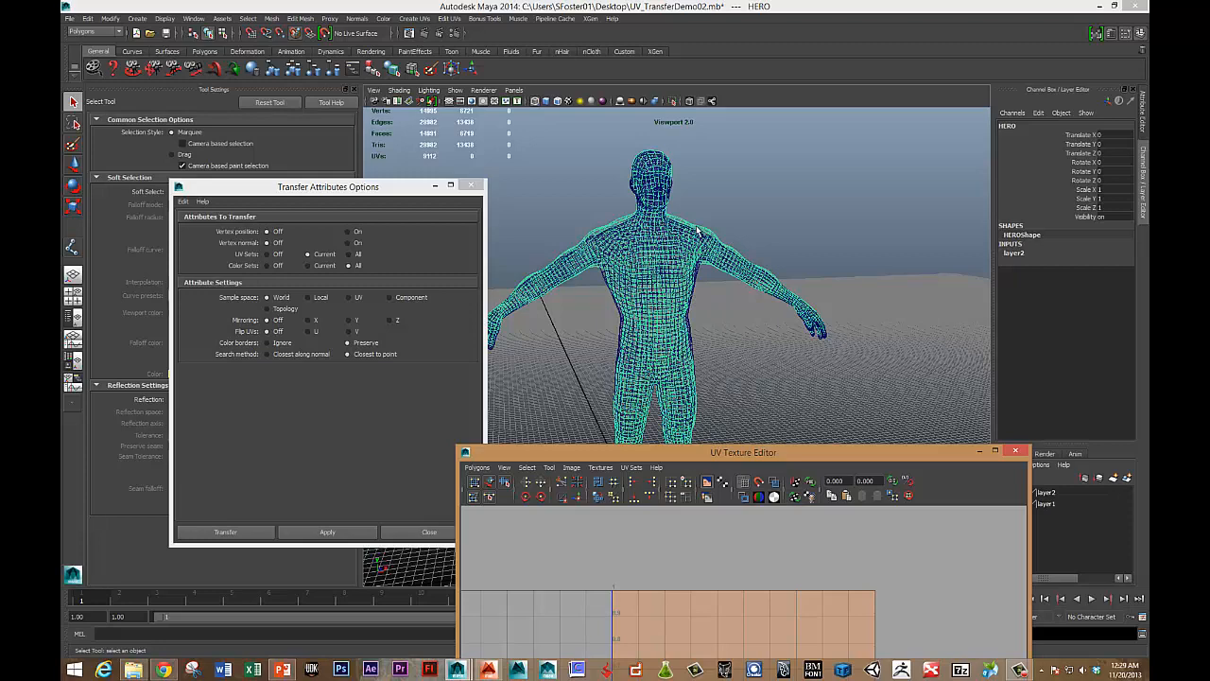
pyautogui.moveTo(743, 452); pyautogui.dragTo(885, 172)
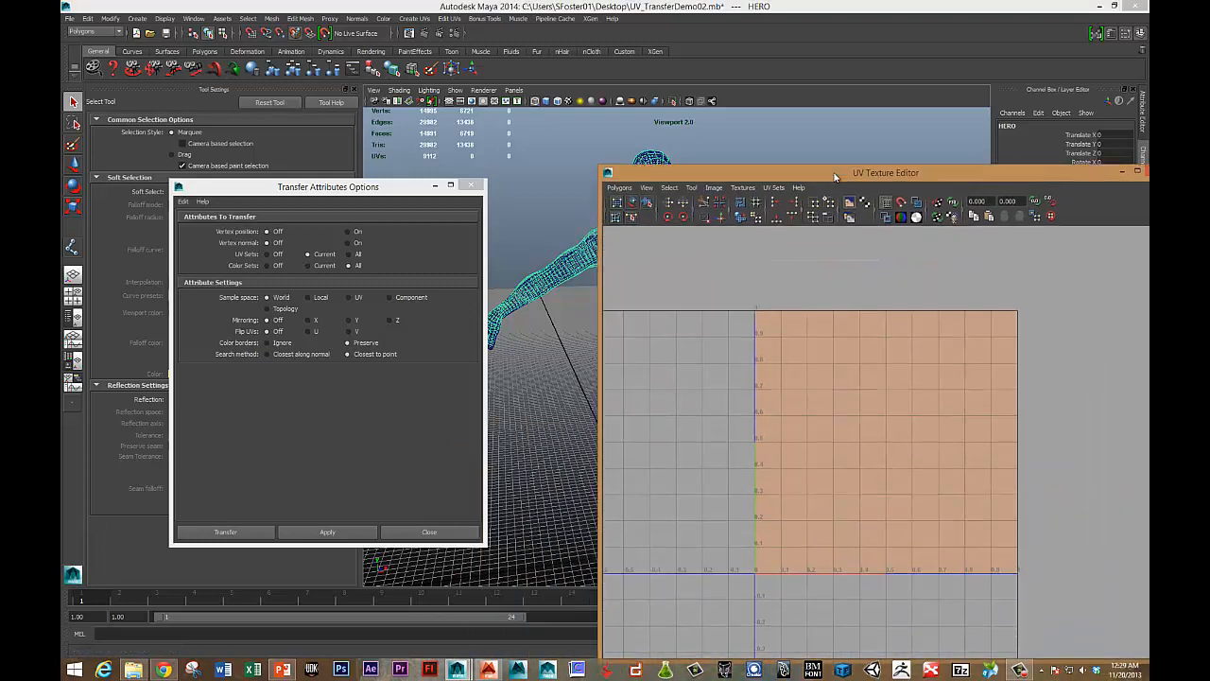
# - Apply an automatic UV projection and select the hero mesh to show its jumbled UVs
pyautogui.click(412, 19)
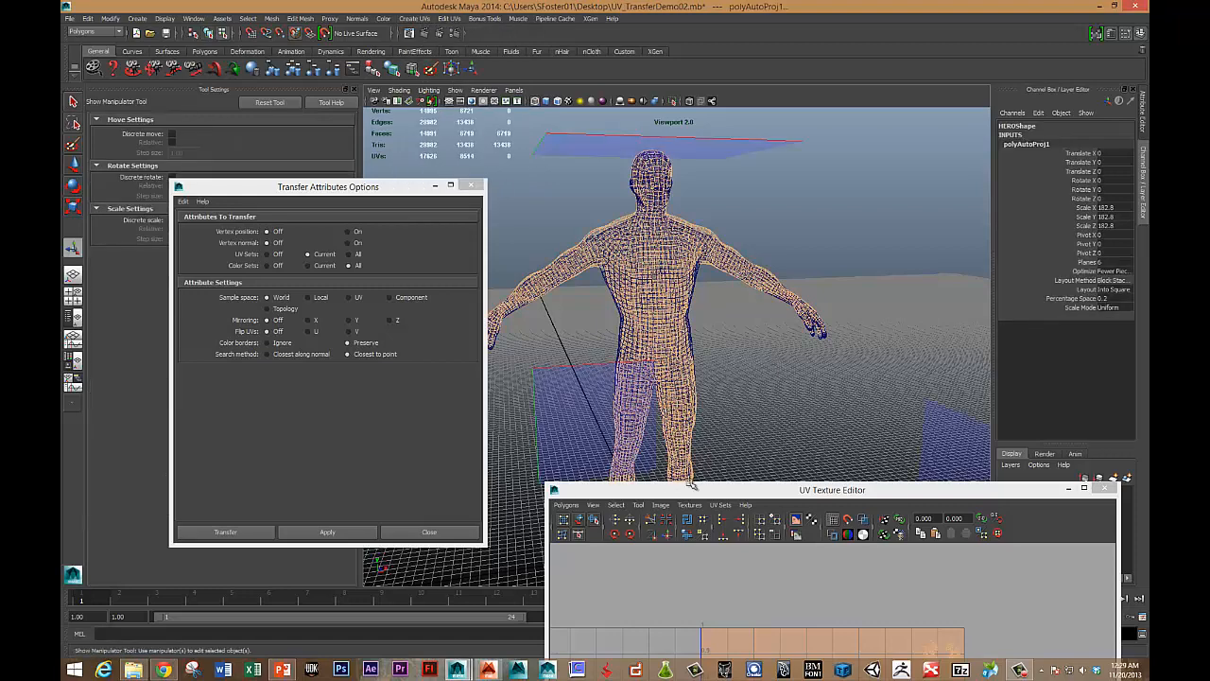
pyautogui.moveTo(832, 488); pyautogui.dragTo(859, 212)
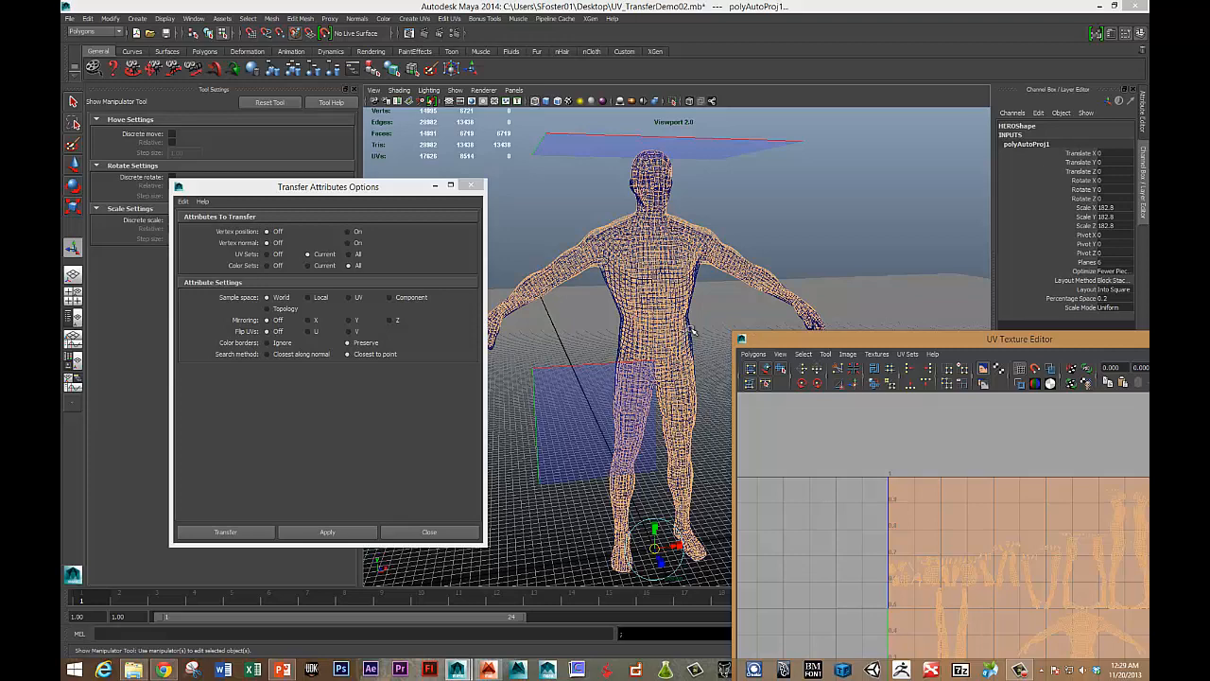
pyautogui.click(327, 531)
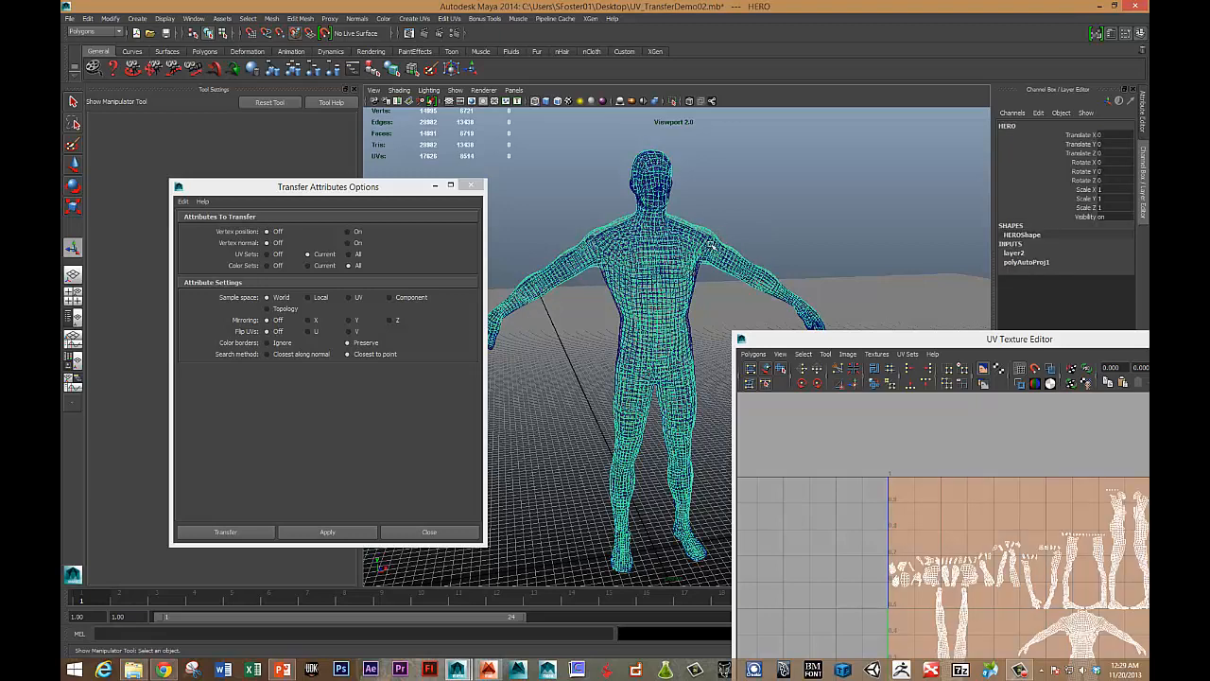
# - Transfer the base mesh's UV set onto the hero mesh, giving a clean unfolded body layout
pyautogui.click(327, 532)
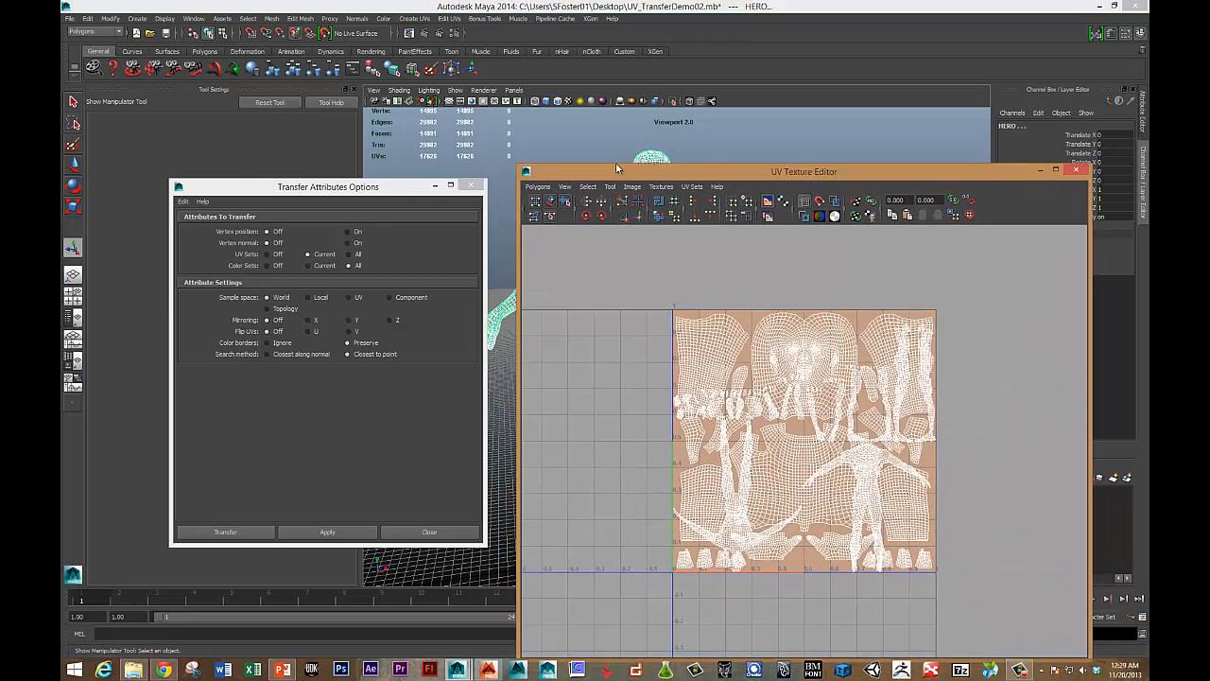
pyautogui.moveTo(804, 170); pyautogui.dragTo(805, 147)
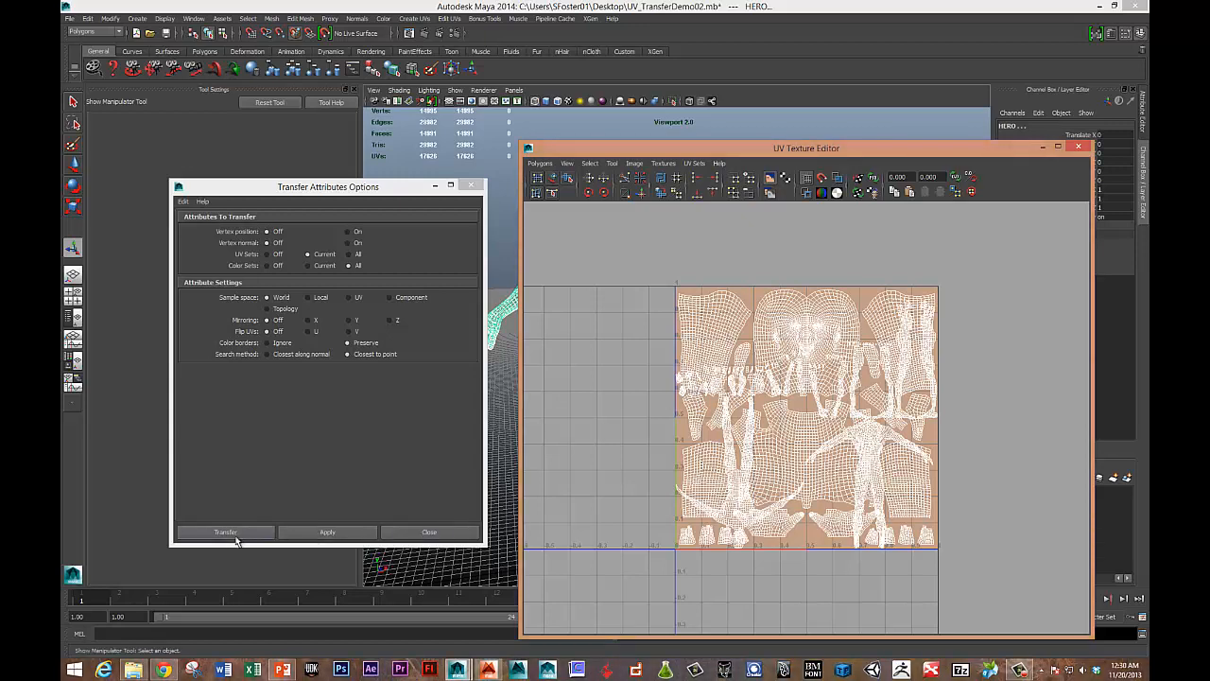
pyautogui.click(327, 532)
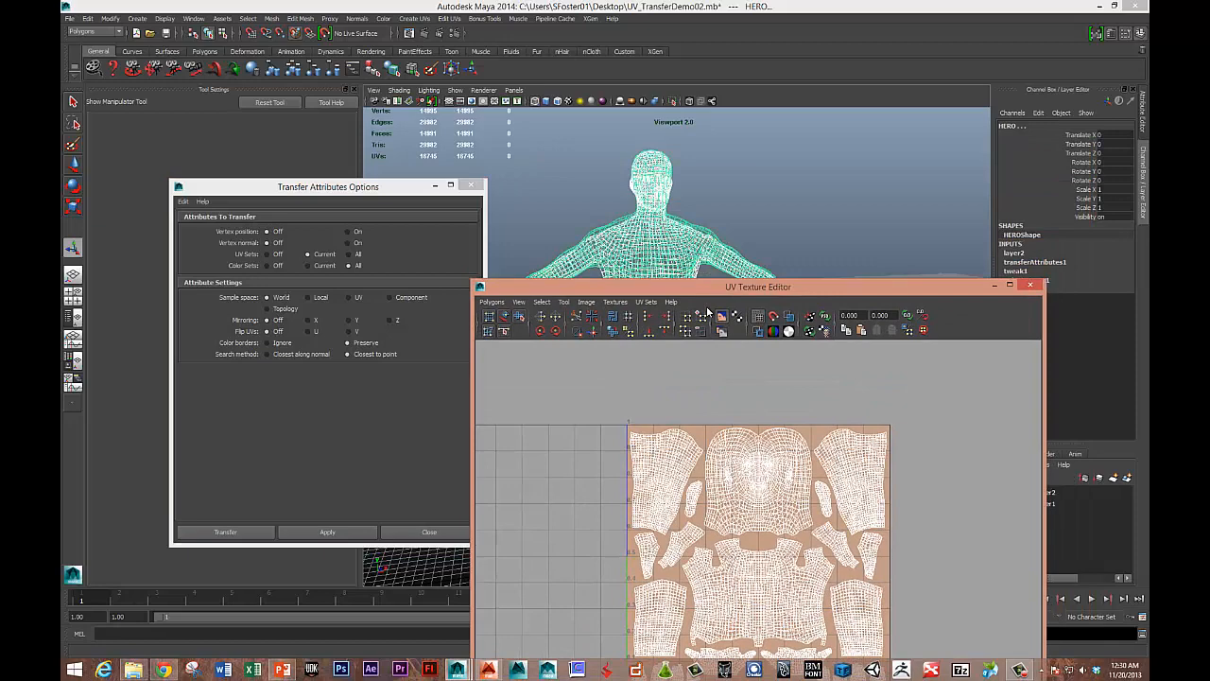
pyautogui.moveTo(756, 288); pyautogui.dragTo(771, 353)
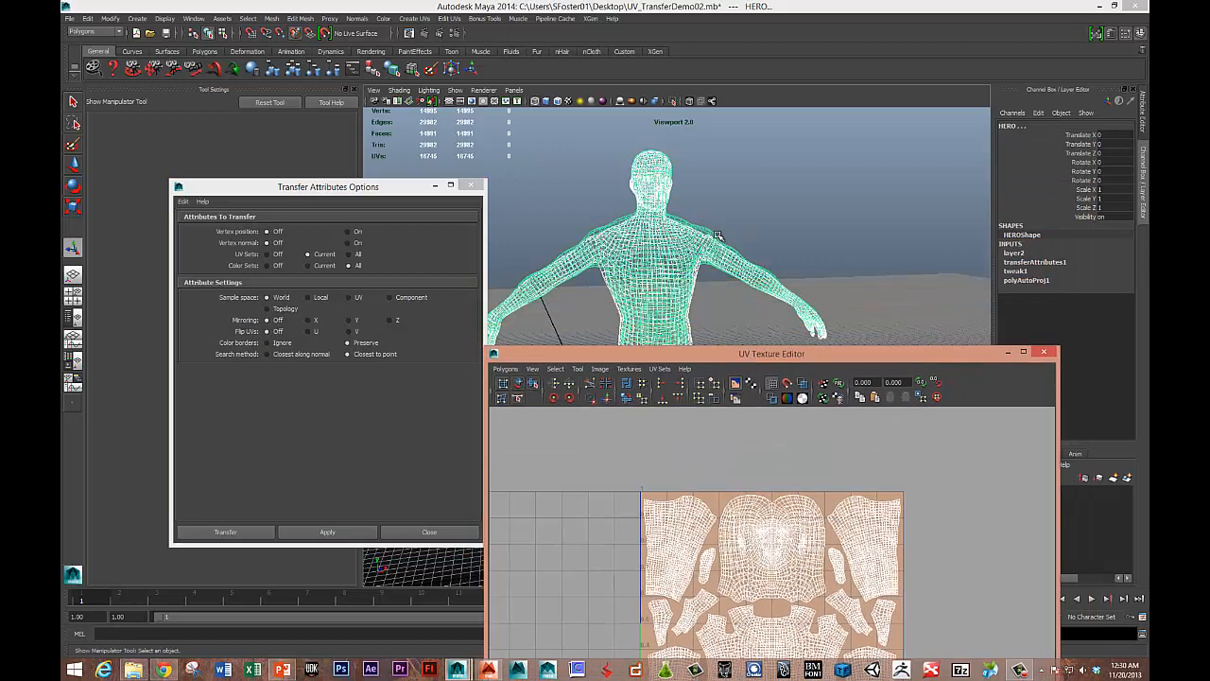